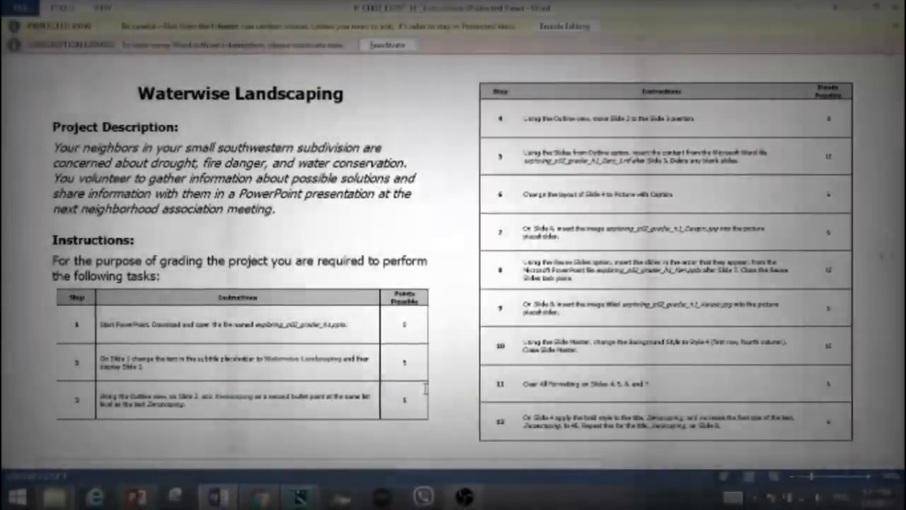
Step: Leave the Waterwise Landscaping instructions in Word and switch to the downloaded project files
click(135, 493)
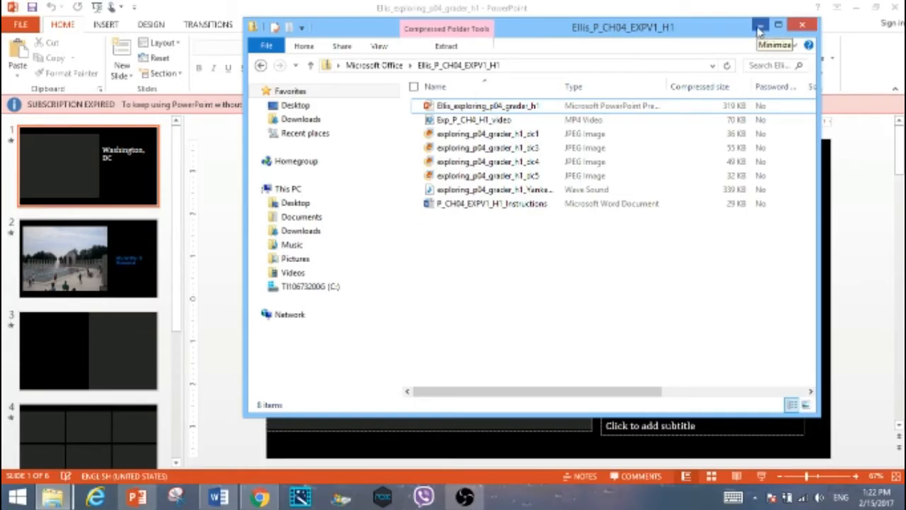
mouse_move(759, 26)
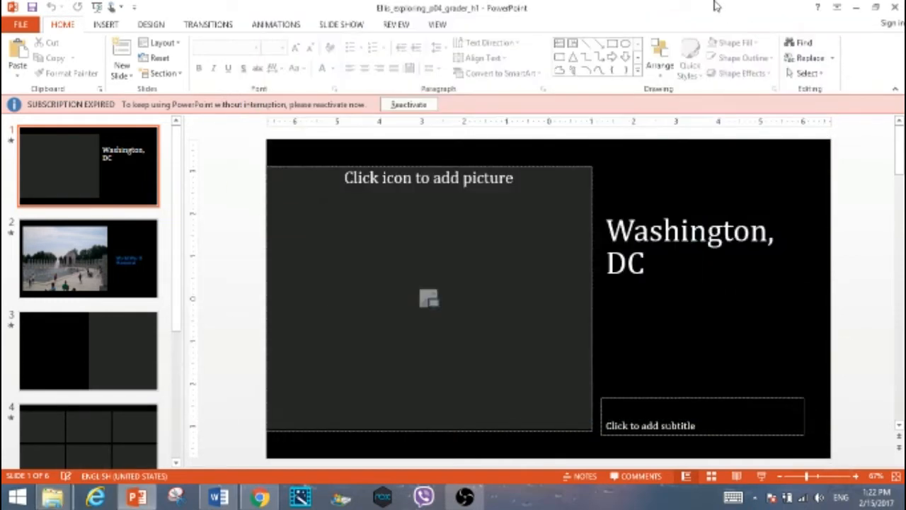
mouse_move(725, 4)
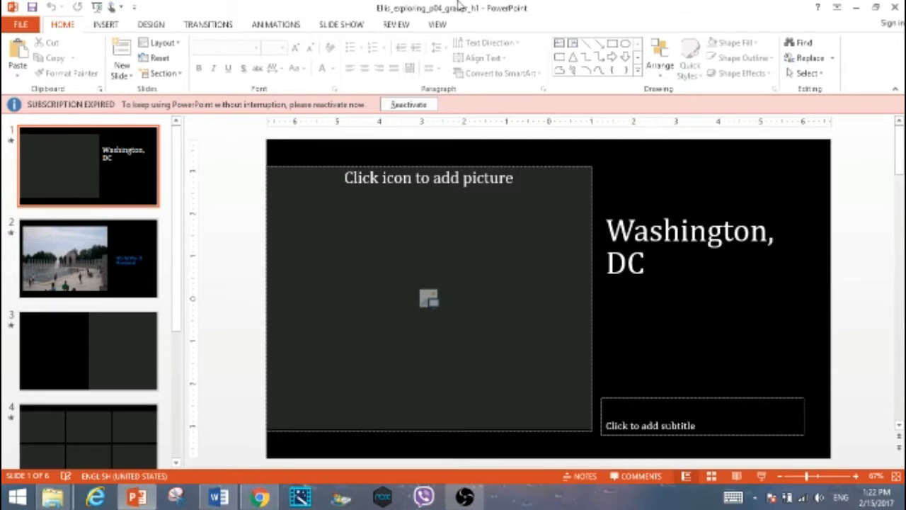
Step: Bring up the Washington, DC instructions document in Word from the taskbar
click(215, 494)
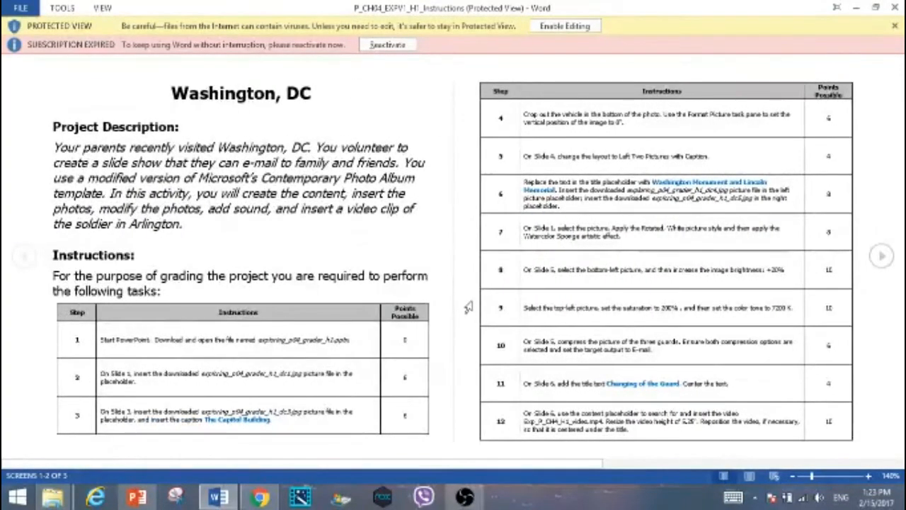
mouse_move(472, 308)
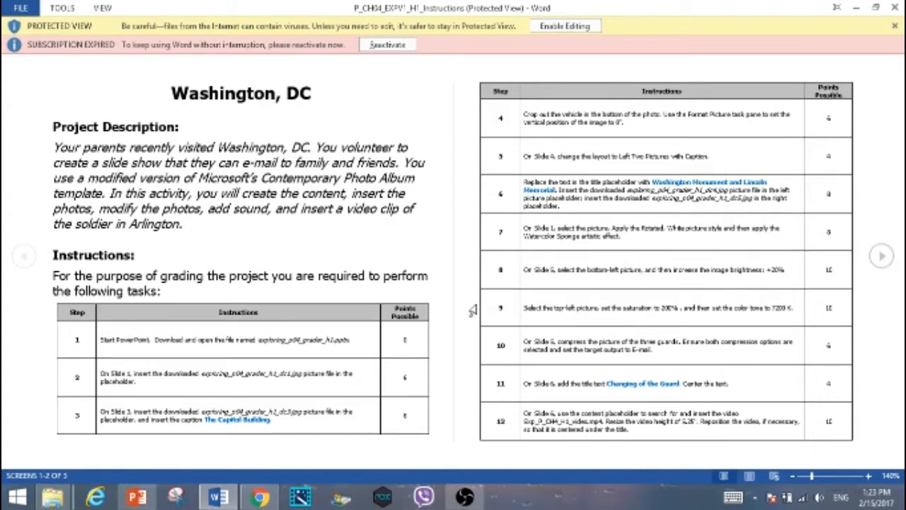
mouse_move(444, 314)
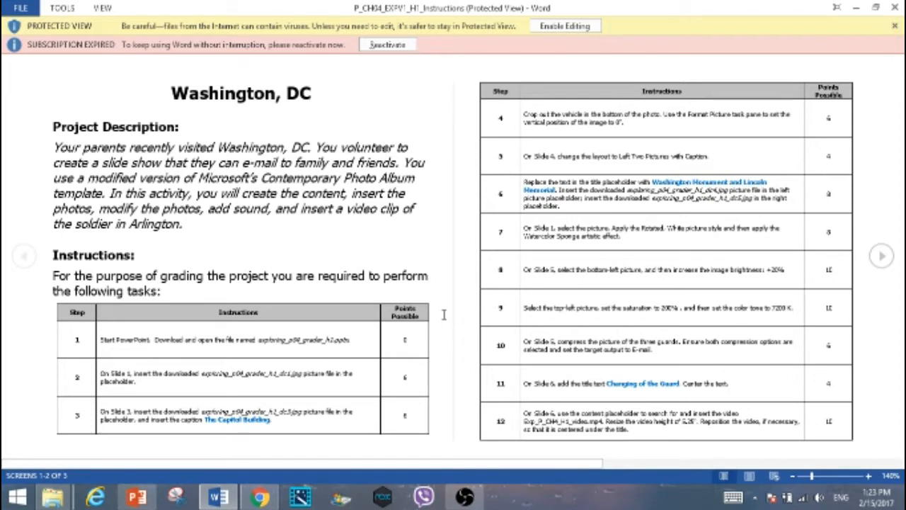
mouse_move(442, 315)
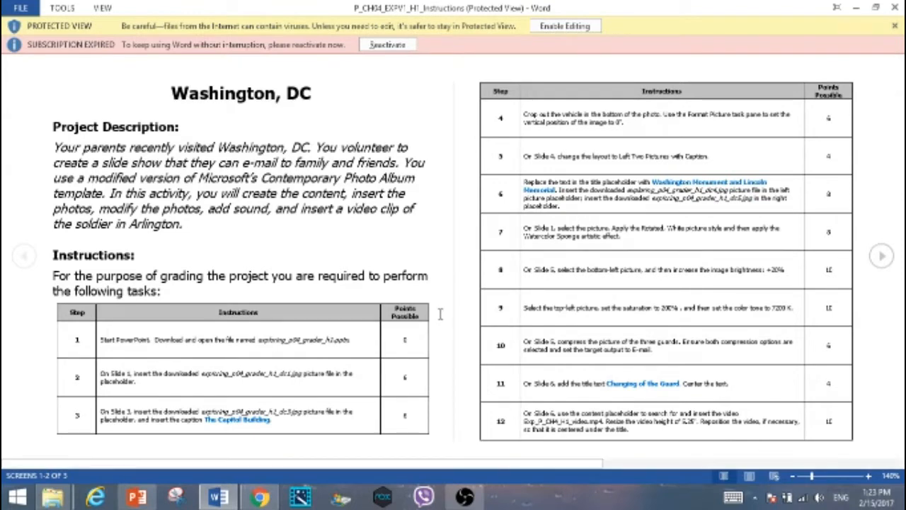
mouse_move(379, 339)
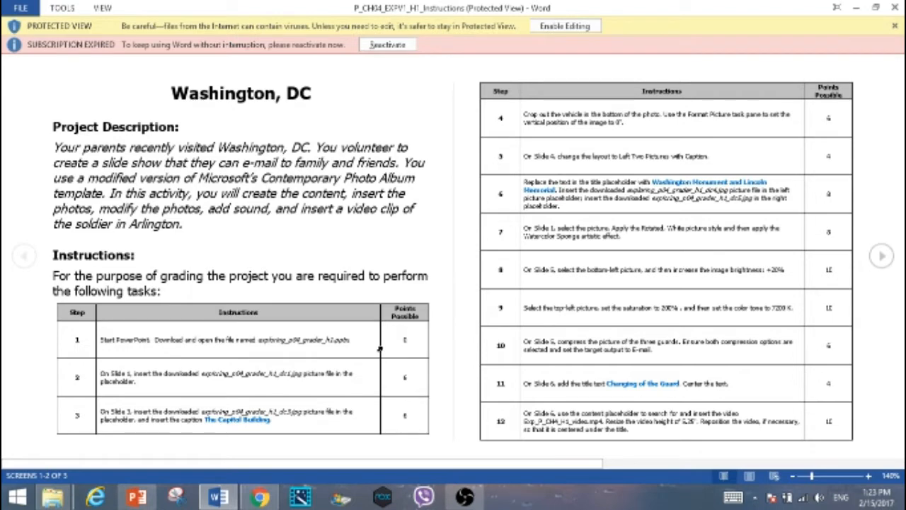
Step: Insert the White House image from the Microsoft Office folder into slide 1's picture placeholder
click(132, 496)
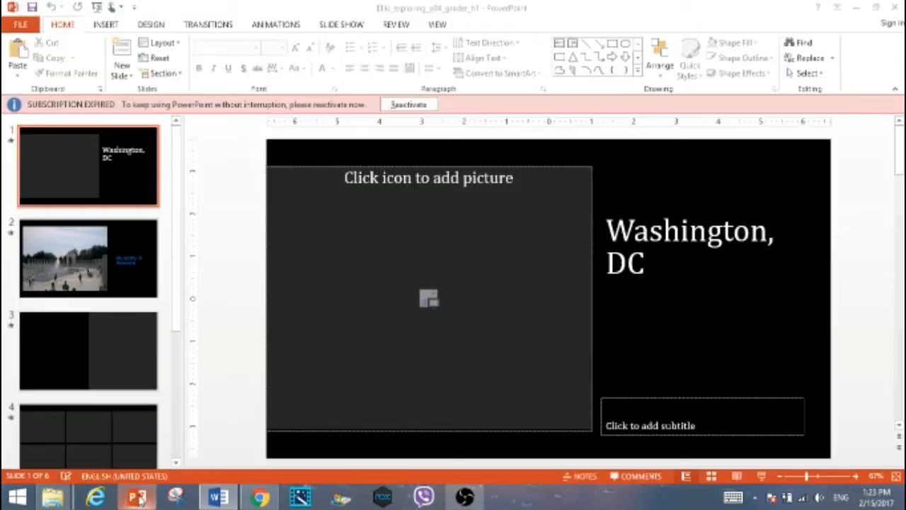
mouse_move(428, 304)
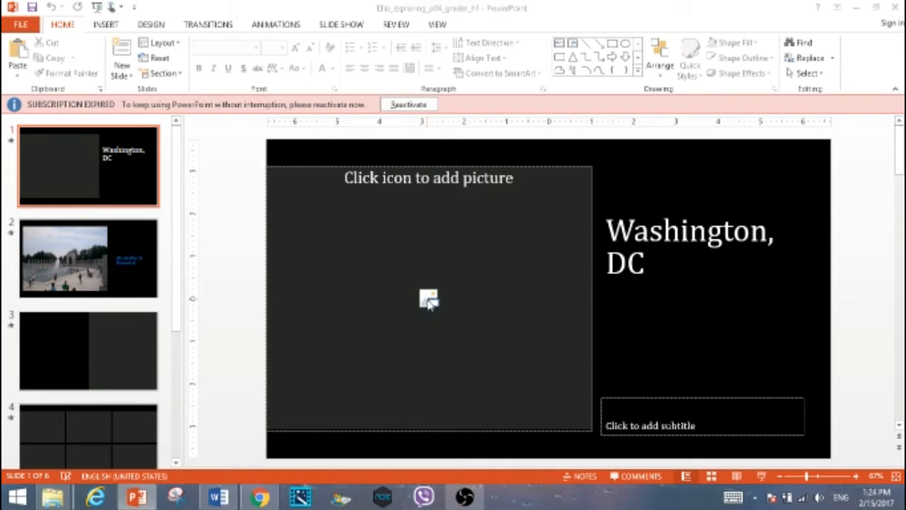
click(428, 300)
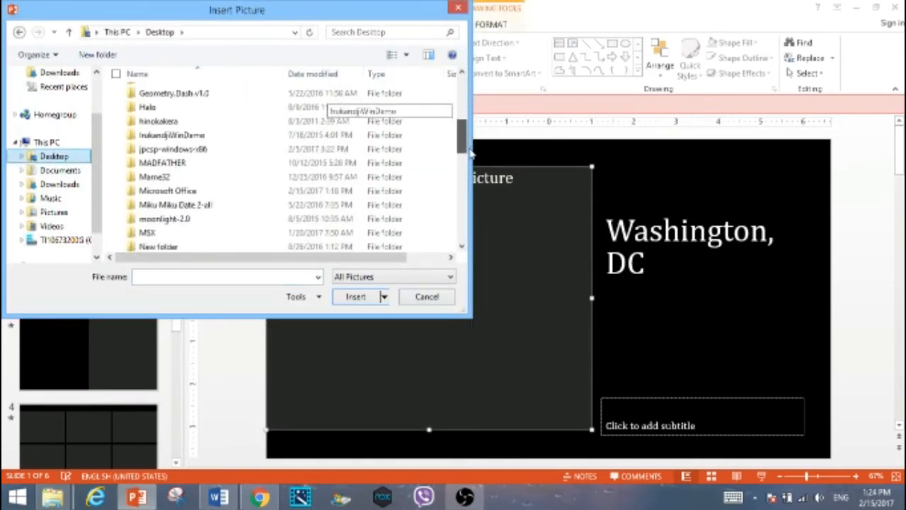
scroll(down, 3)
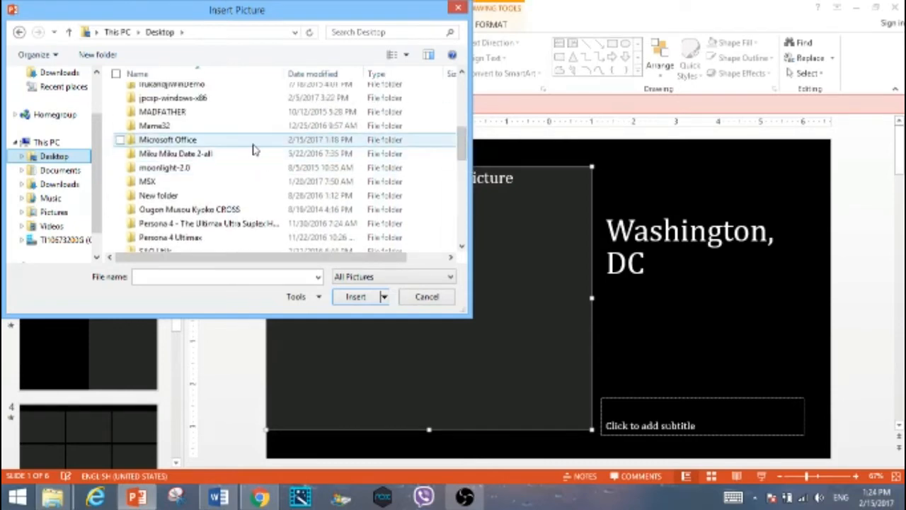
double_click(167, 140)
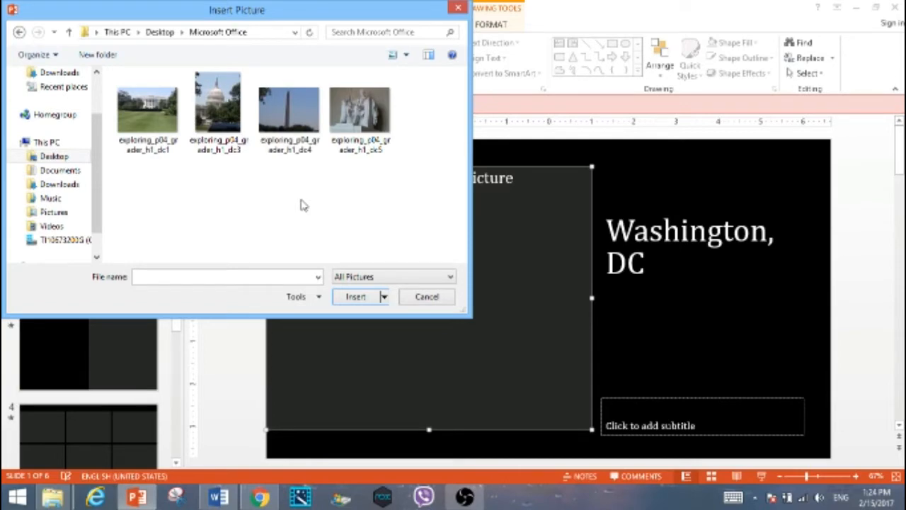
mouse_move(191, 176)
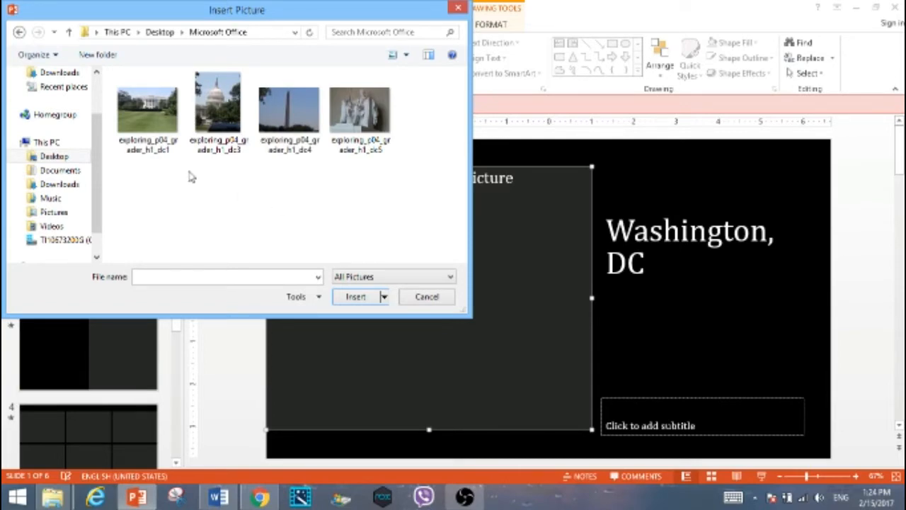
mouse_move(142, 113)
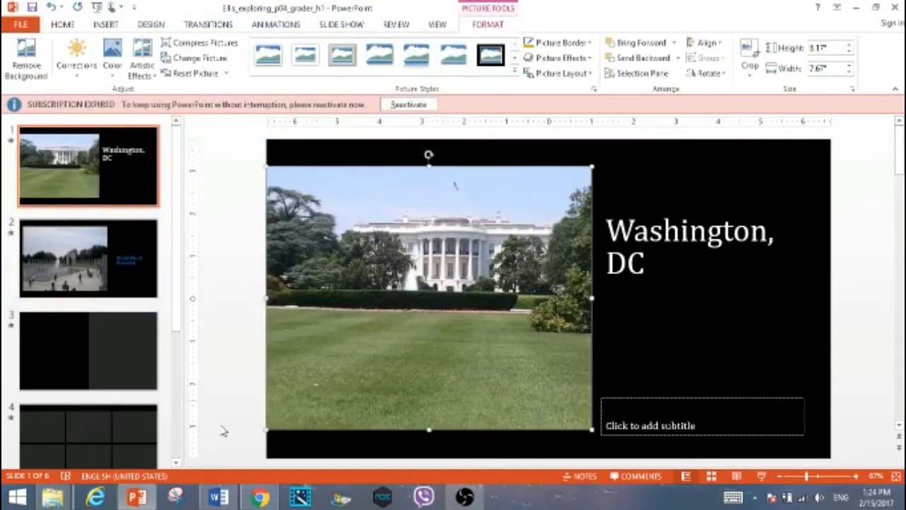
click(215, 496)
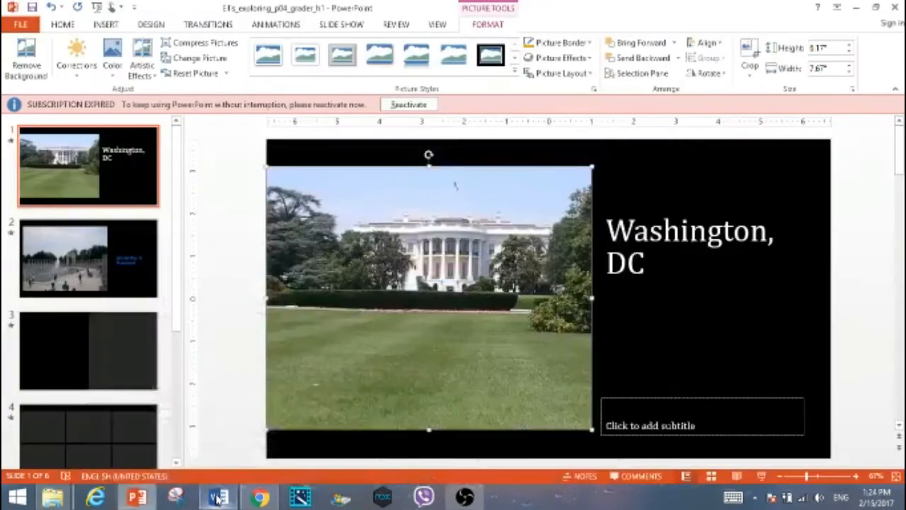
Step: Insert the Capitol image on slide 3 and caption it 'The Capitol Building'
click(88, 351)
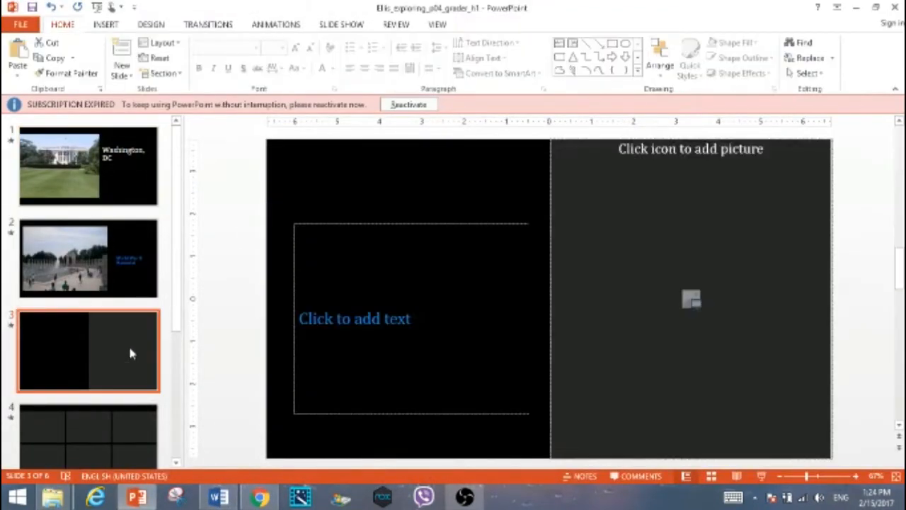
mouse_move(693, 300)
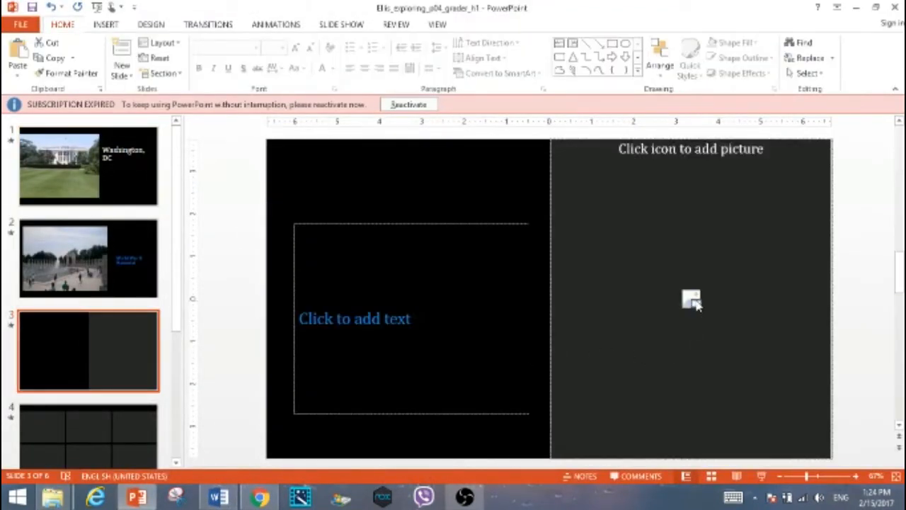
click(691, 300)
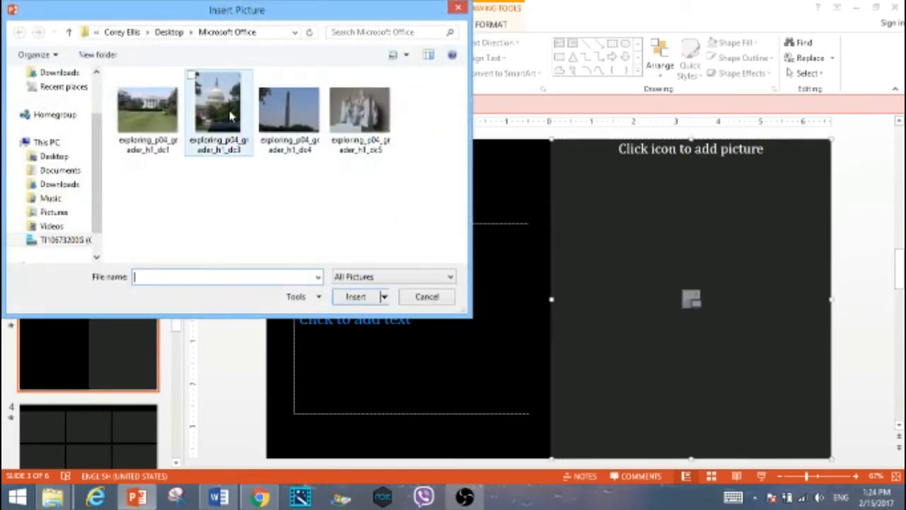
mouse_move(219, 113)
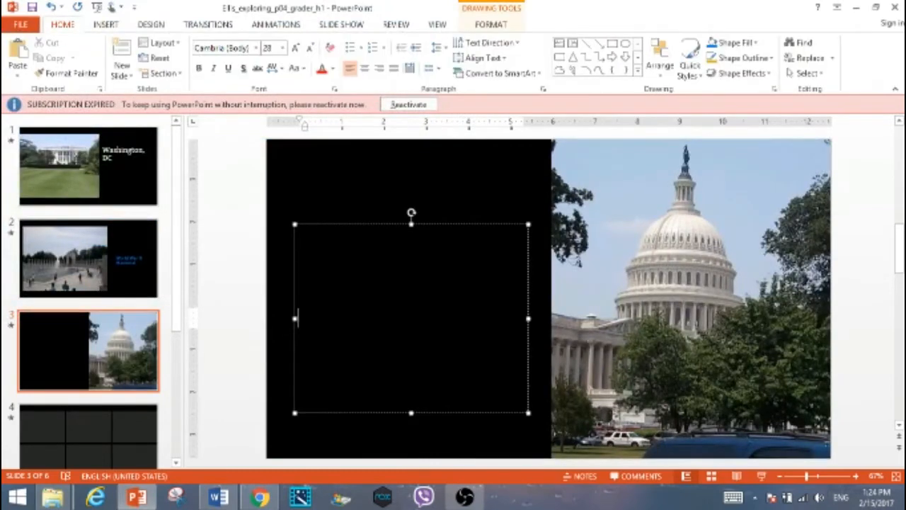
text(The Capi)
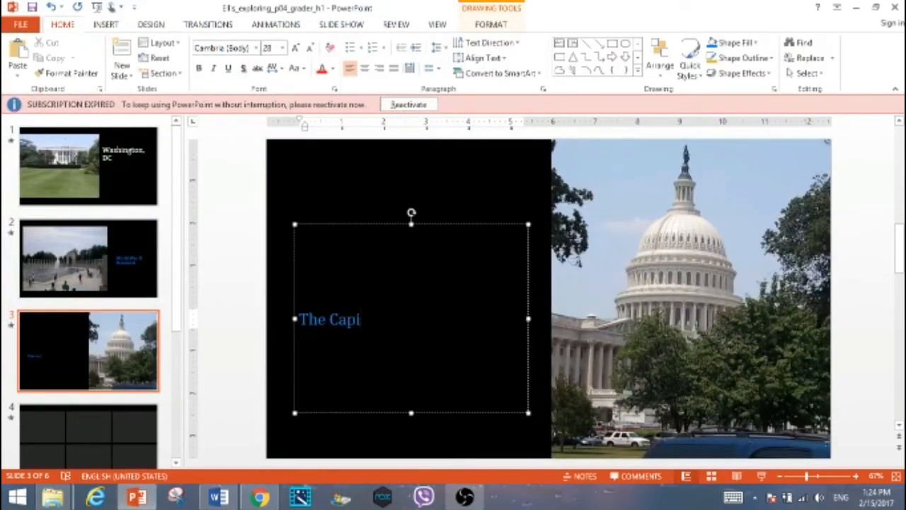
text(tol Building)
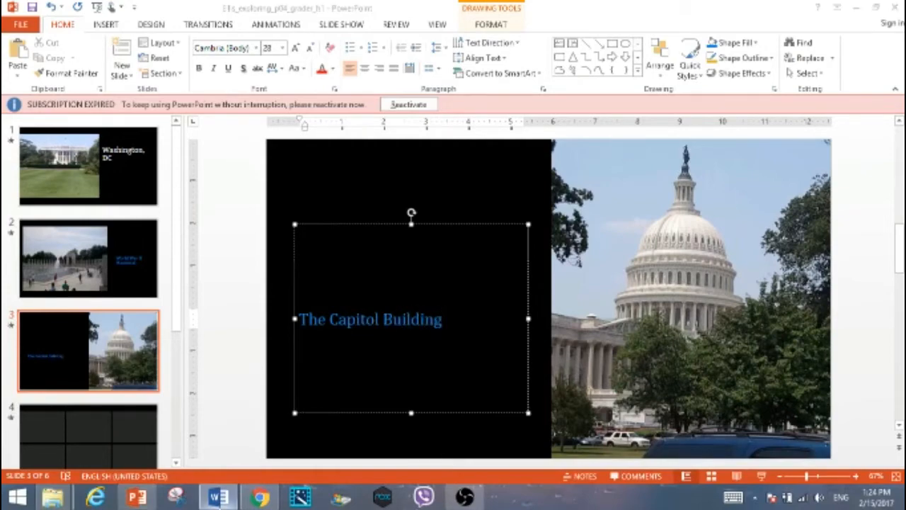
click(216, 495)
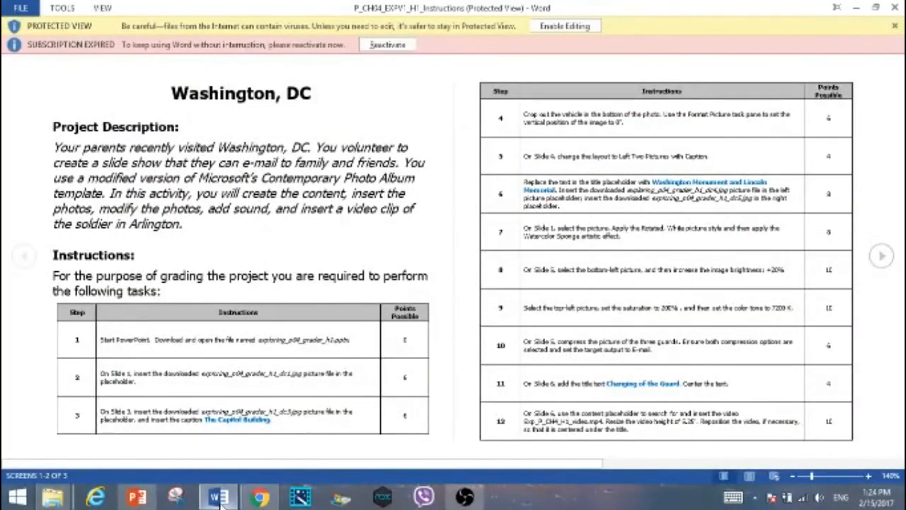
mouse_move(598, 131)
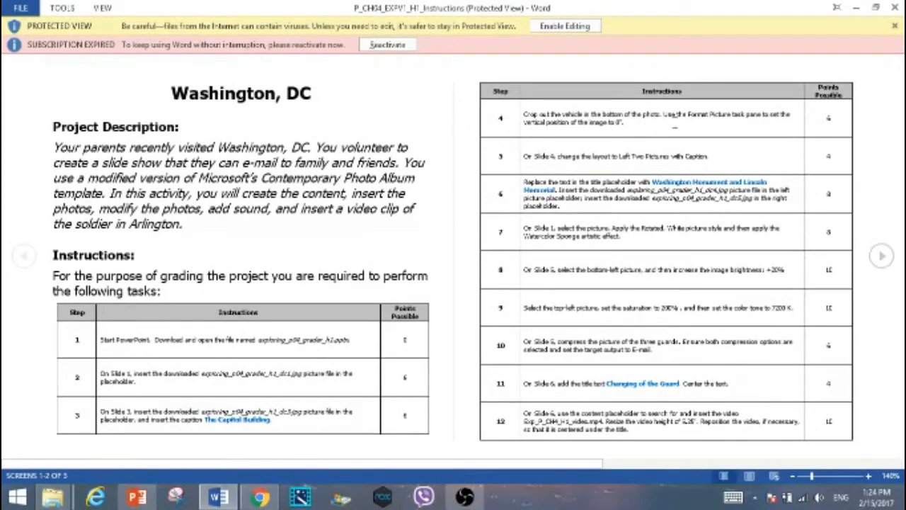
mouse_move(790, 120)
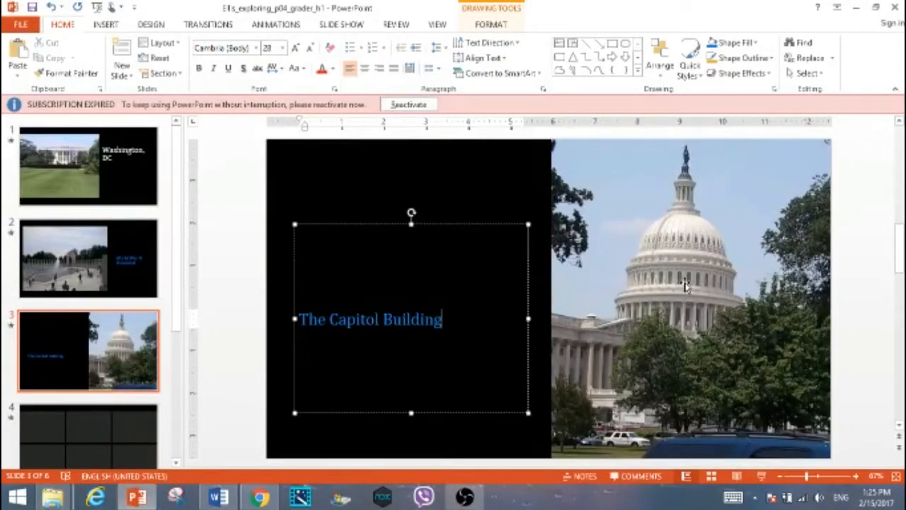
Step: Crop the bottom edge off the slide 3 Capitol photo so the vehicle is removed
click(685, 286)
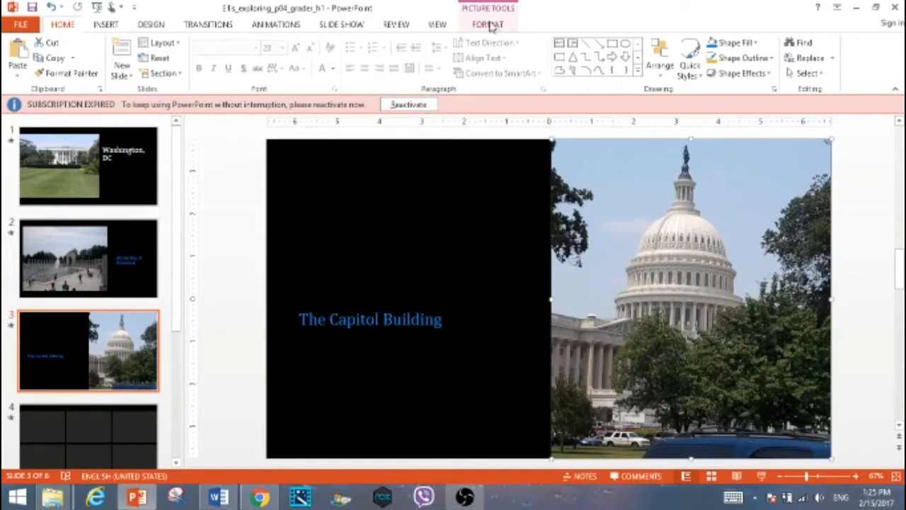
click(495, 25)
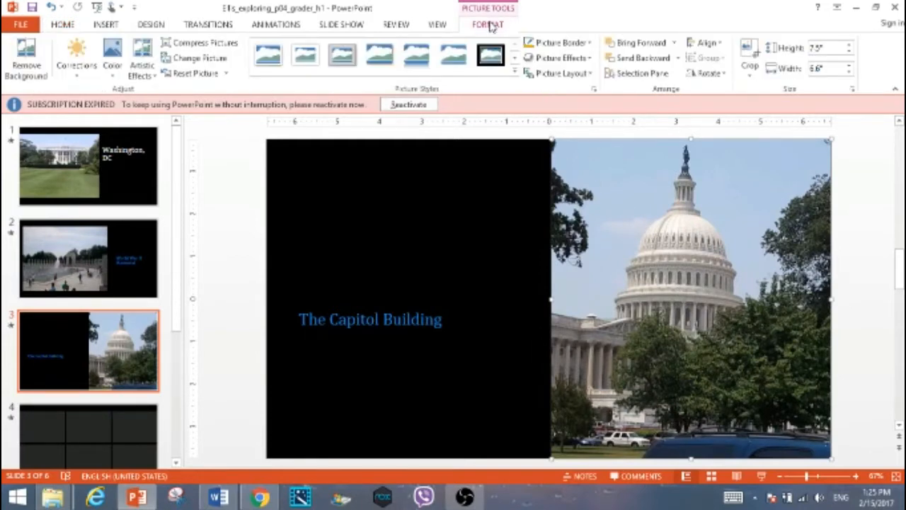
mouse_move(745, 63)
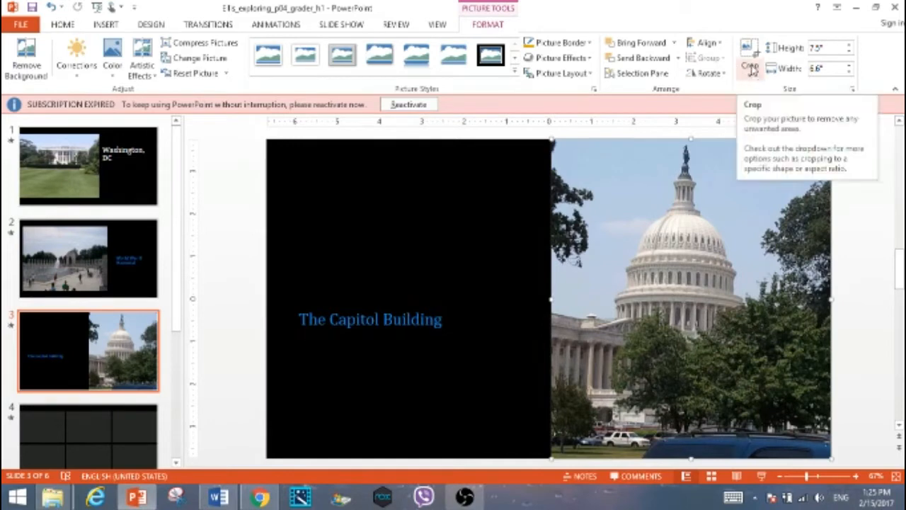
click(747, 64)
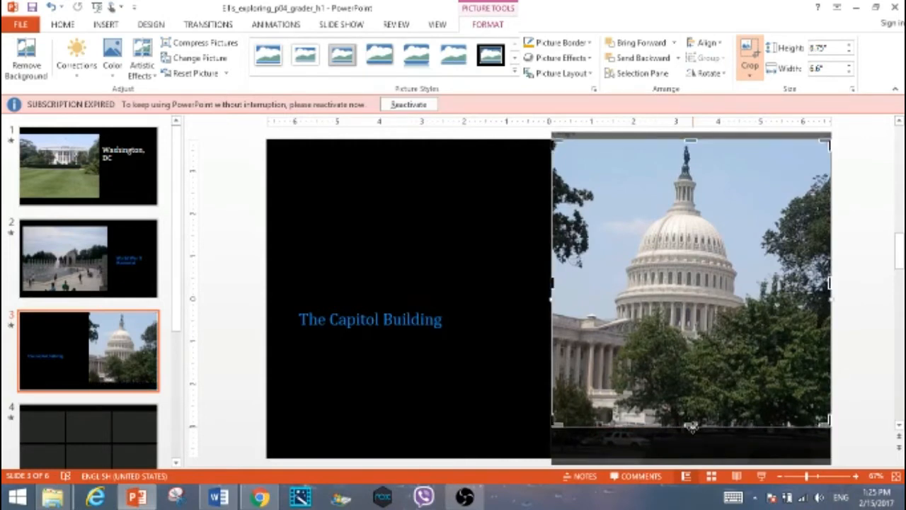
mouse_move(691, 442)
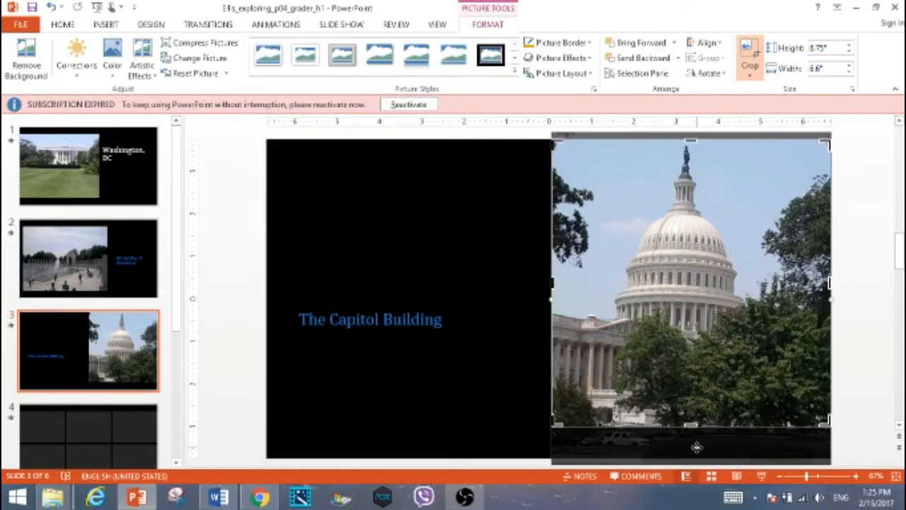
mouse_move(728, 136)
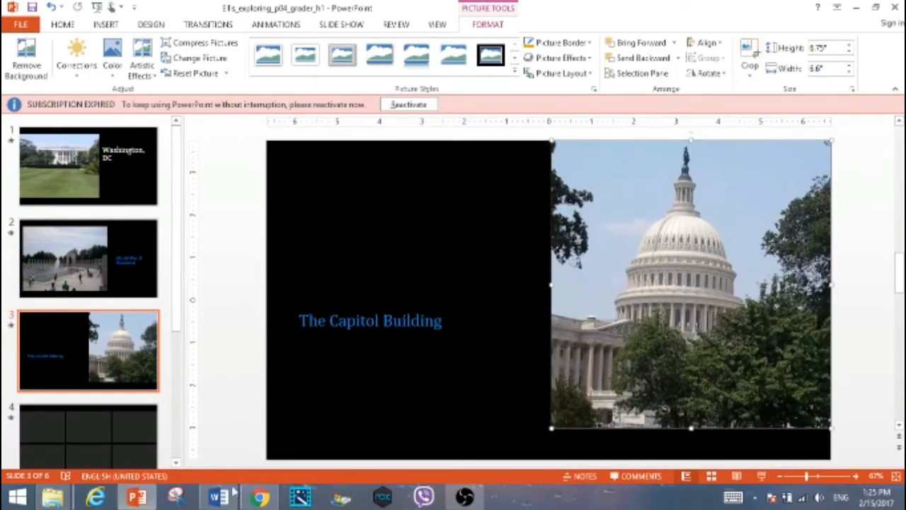
click(216, 496)
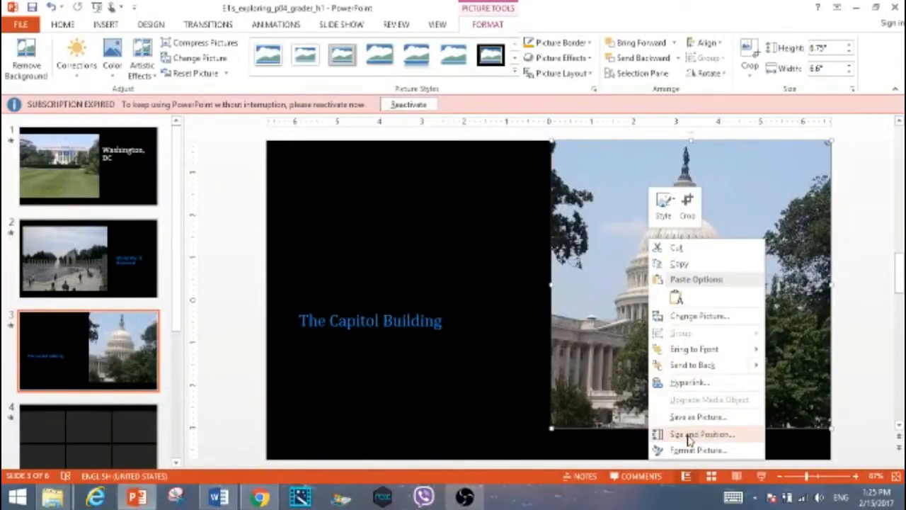
Step: Adjust the Capitol picture's Vertical position in the Format Picture Size and Position pane
click(697, 439)
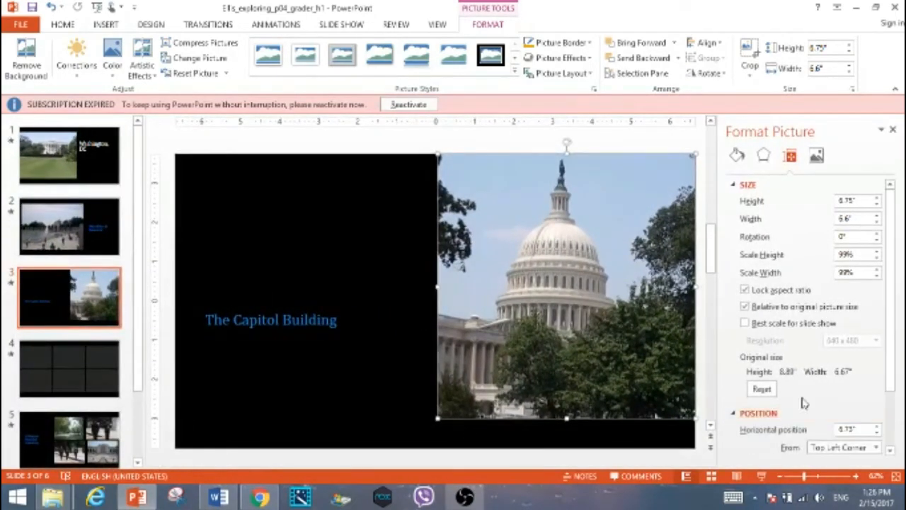
scroll(down, 3)
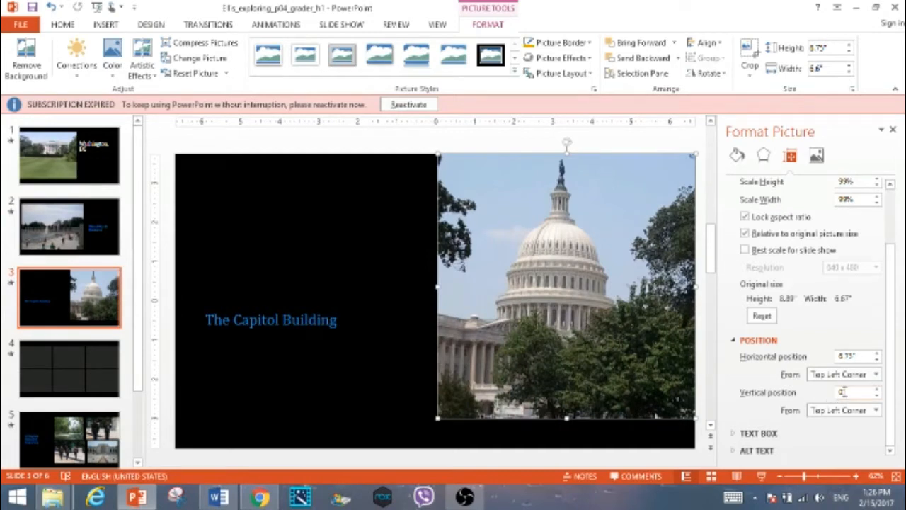
click(847, 391)
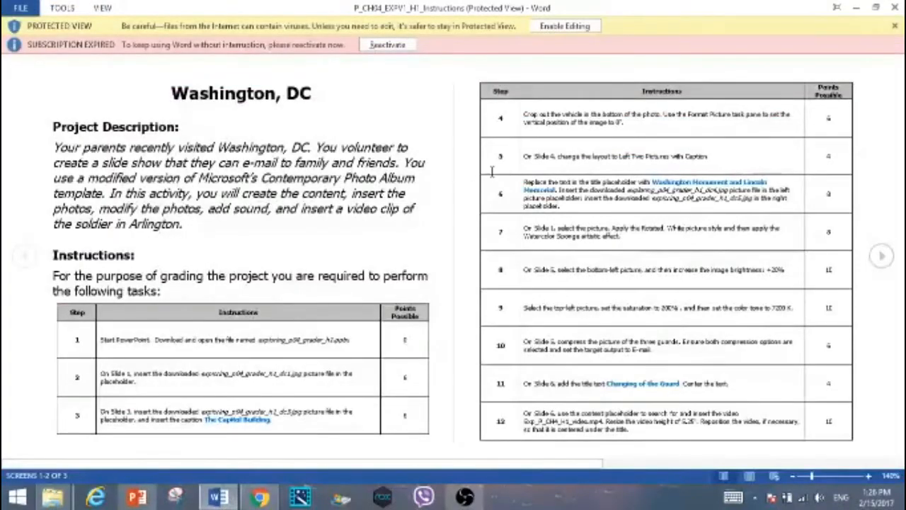
mouse_move(566, 162)
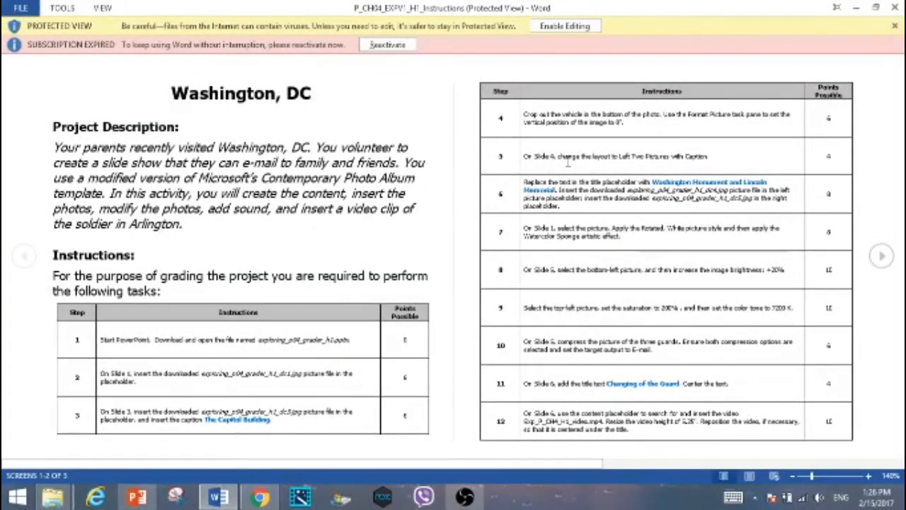
mouse_move(664, 158)
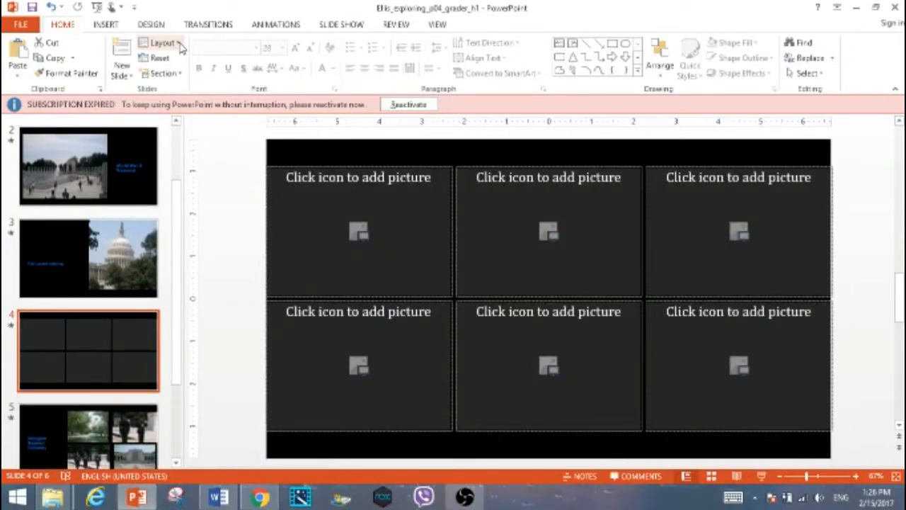
mouse_move(163, 44)
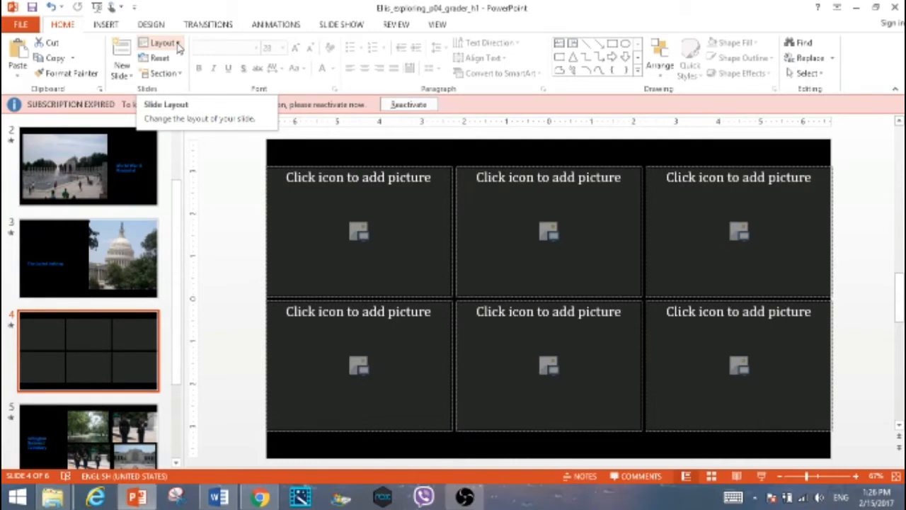
Step: Apply the Left Two Pictures with Caption layout to slide 4 and title it 'Washington Monument and Lincoln Memorial'
click(162, 43)
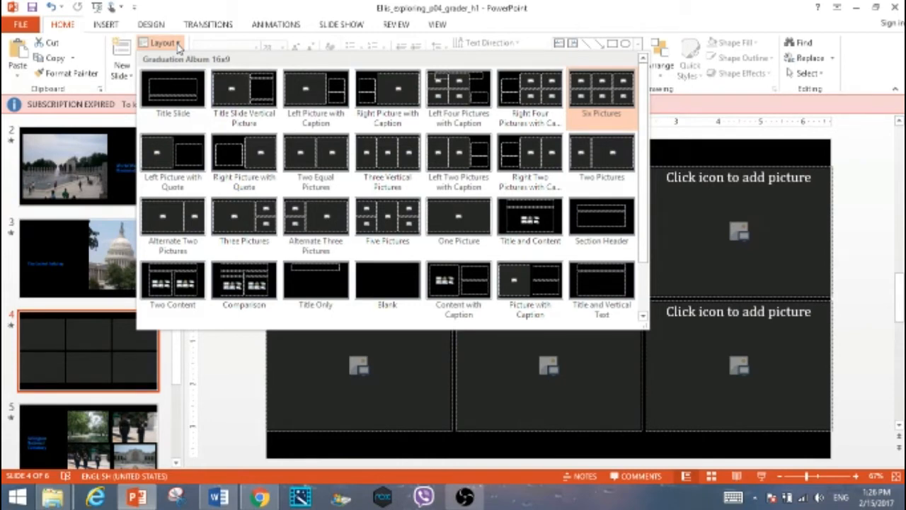
mouse_move(388, 156)
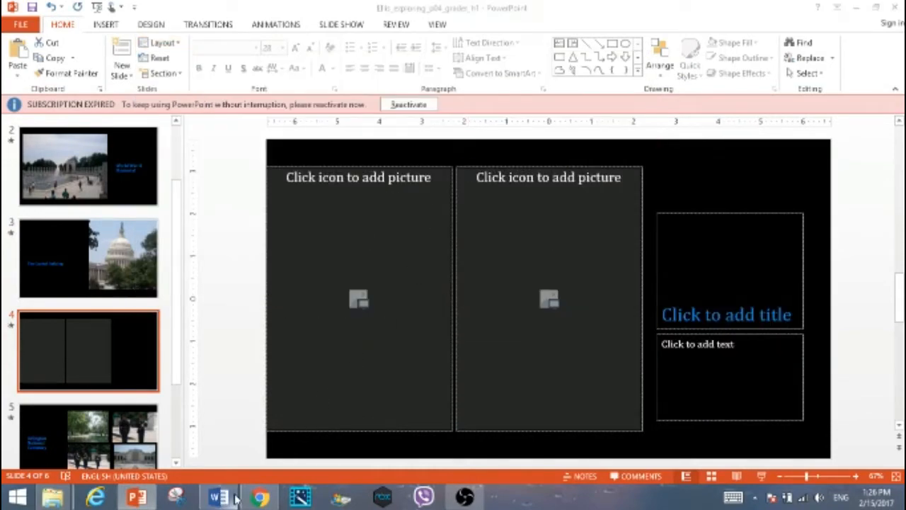
click(218, 495)
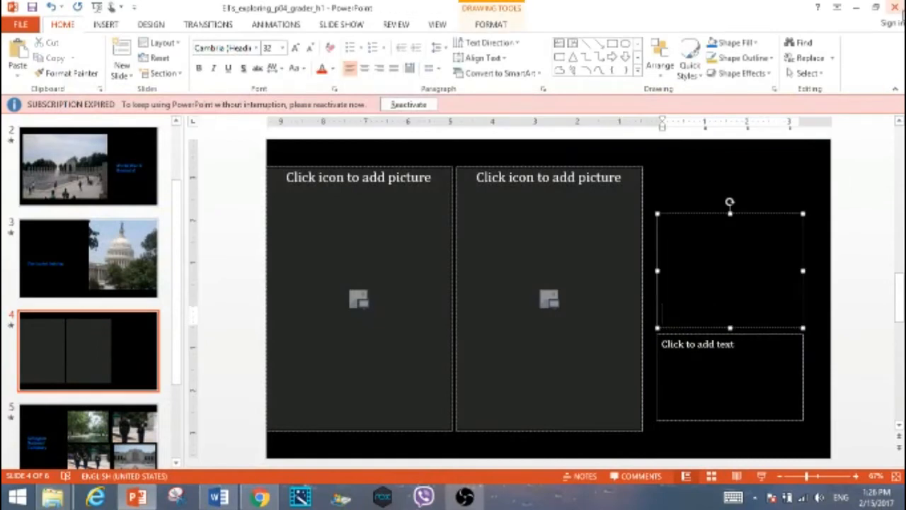
text(Washington Monument Lincoln Memorial)
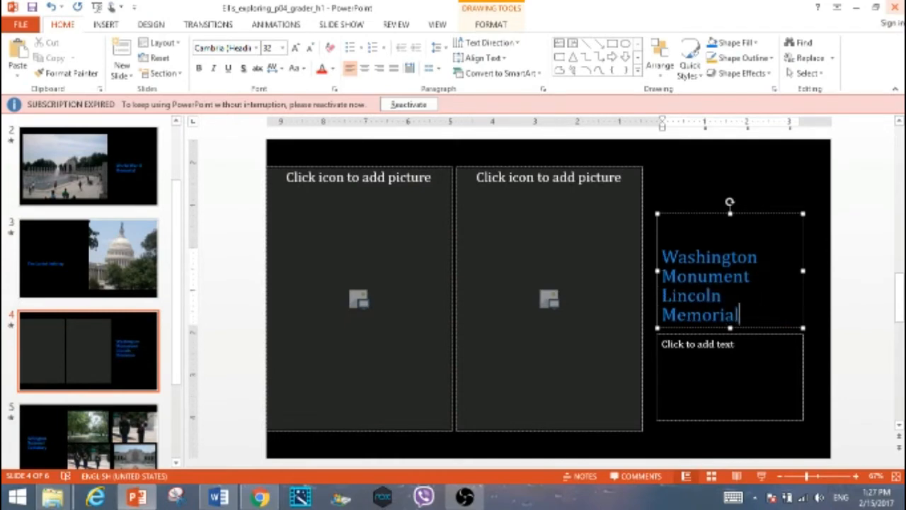
click(215, 496)
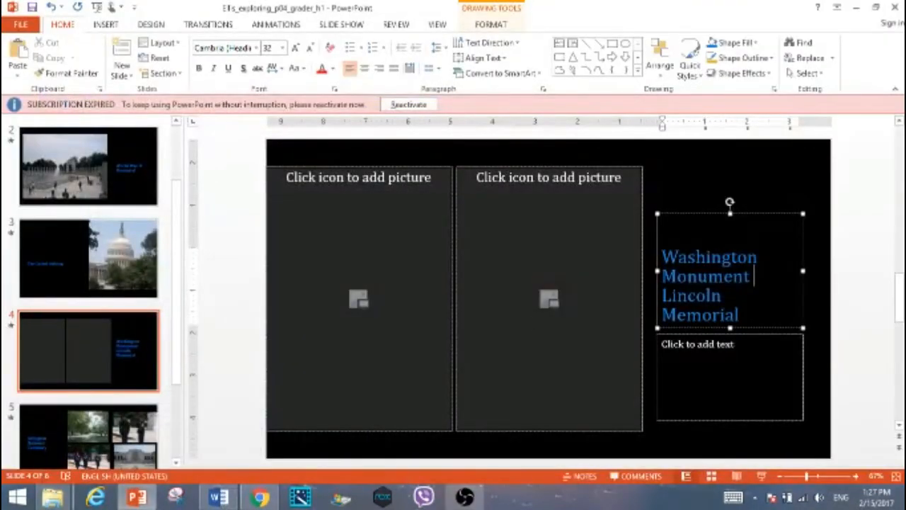
text(and)
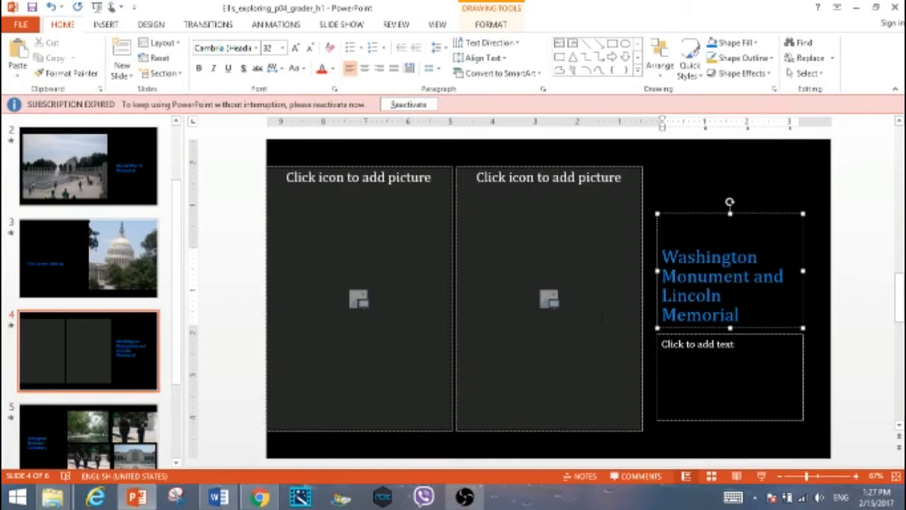
mouse_move(214, 494)
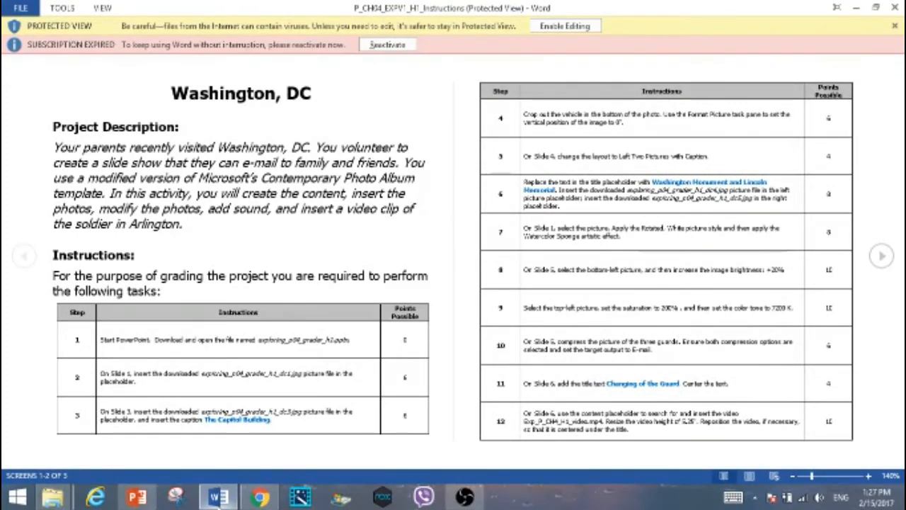
Step: Fill slide 4's picture placeholders with the monument and Lincoln statue photos
click(211, 498)
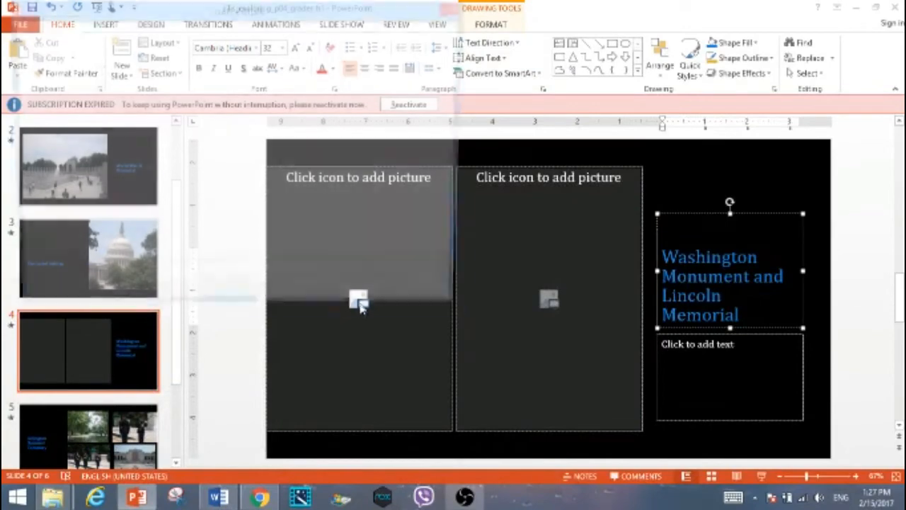
click(356, 301)
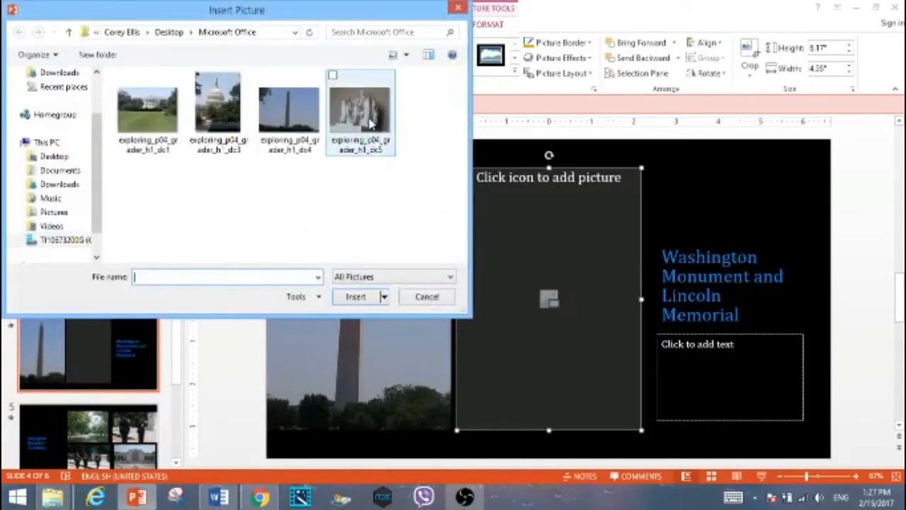
click(354, 297)
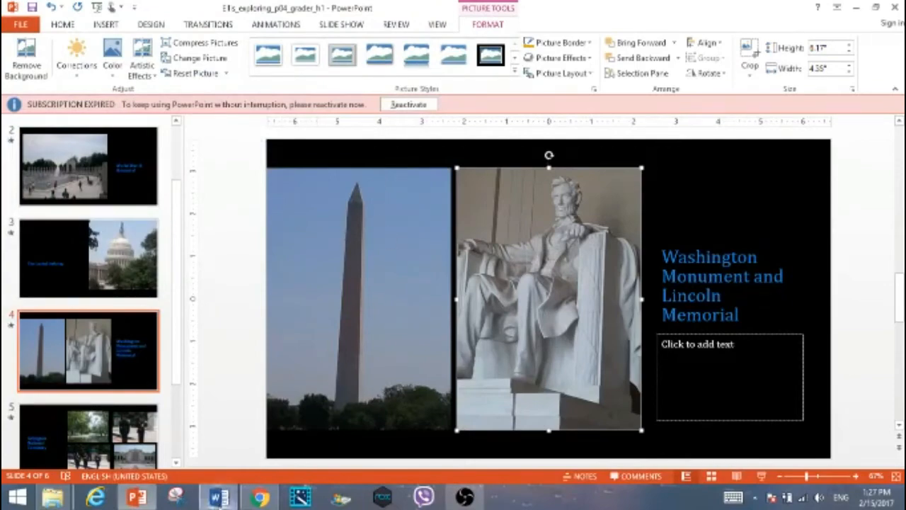
click(215, 493)
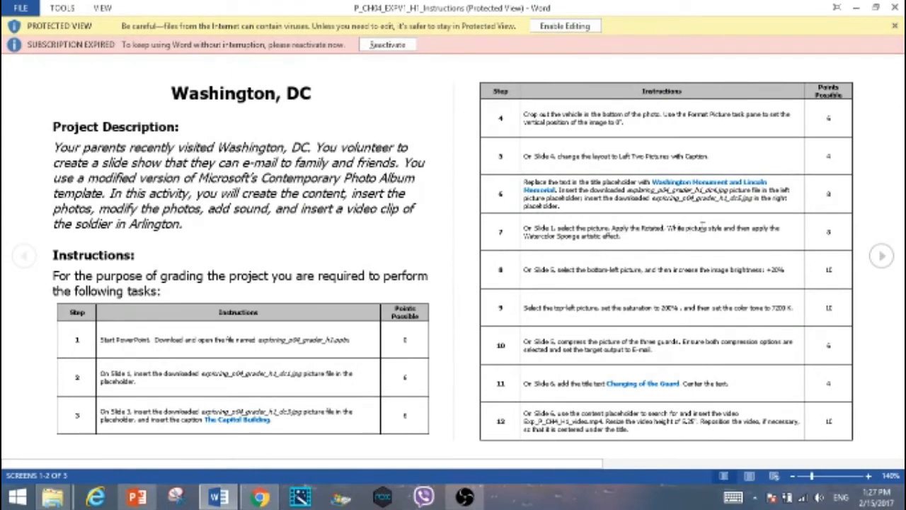
mouse_move(717, 246)
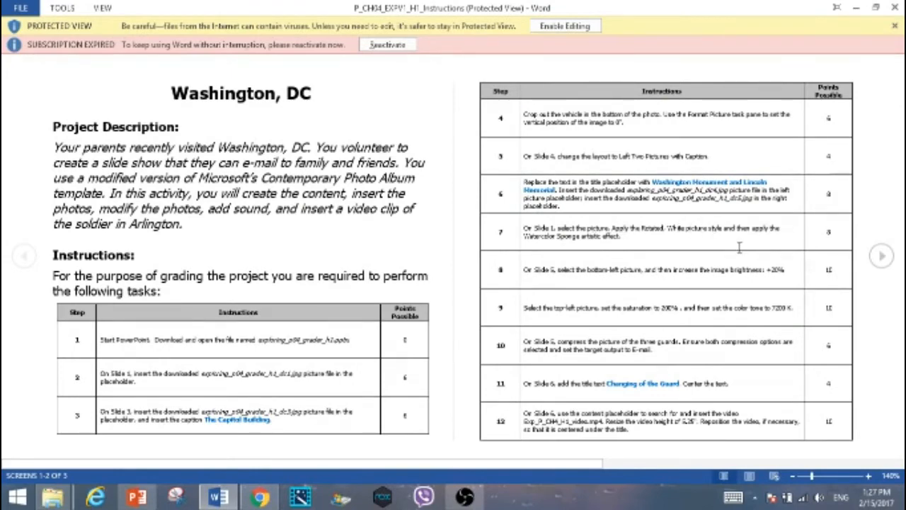
mouse_move(715, 243)
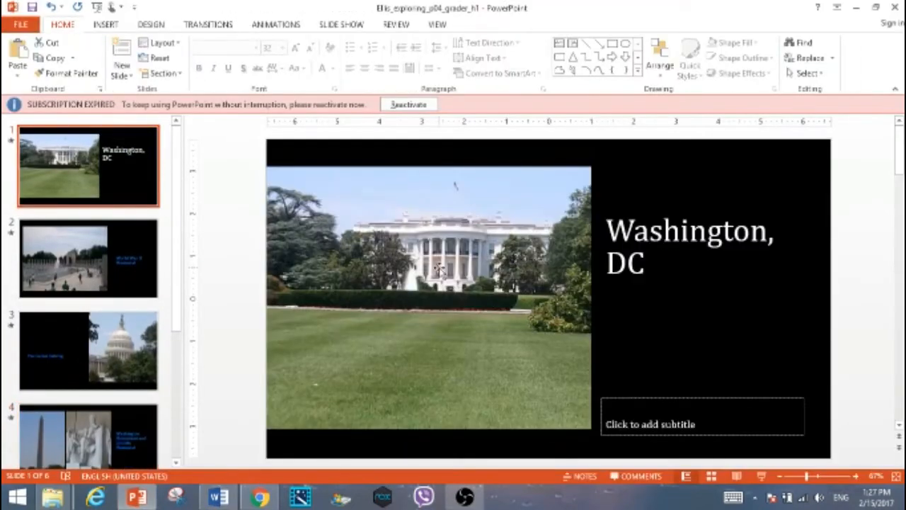
Step: Give the slide 1 White House photo the Rotated, White picture style
click(439, 269)
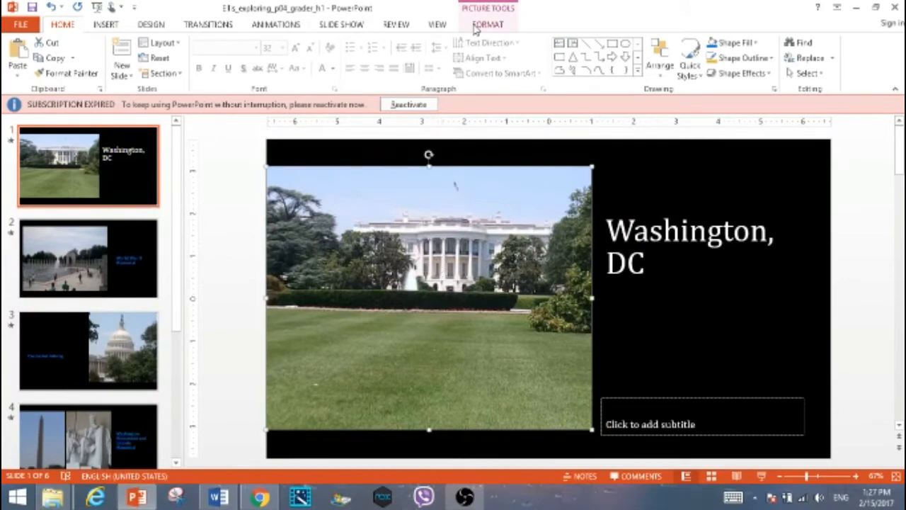
click(485, 27)
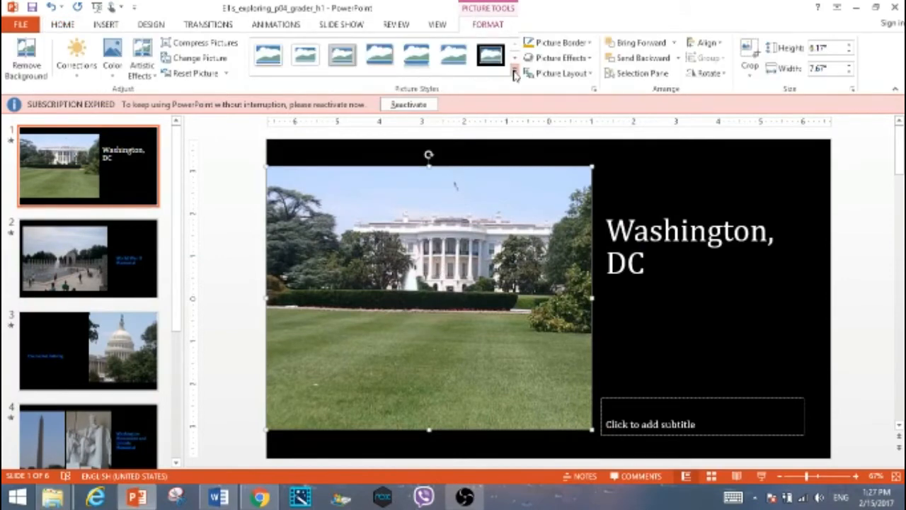
click(516, 71)
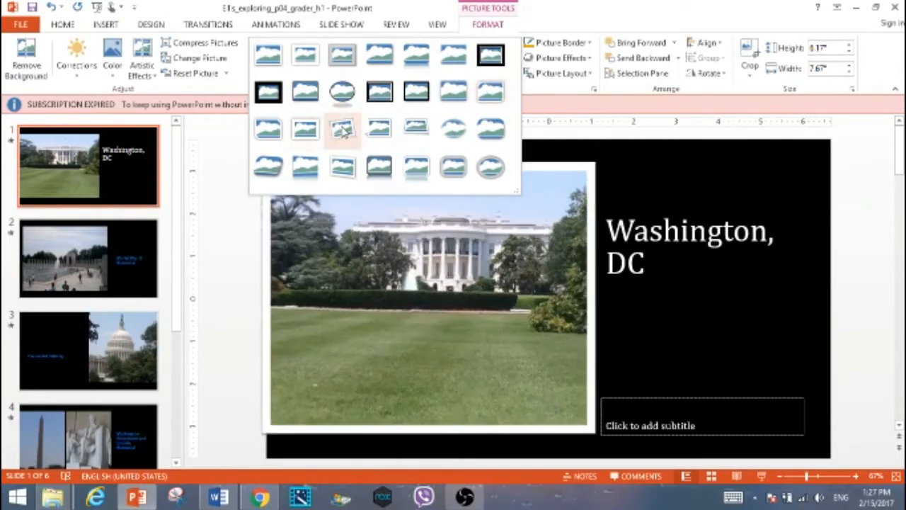
click(343, 133)
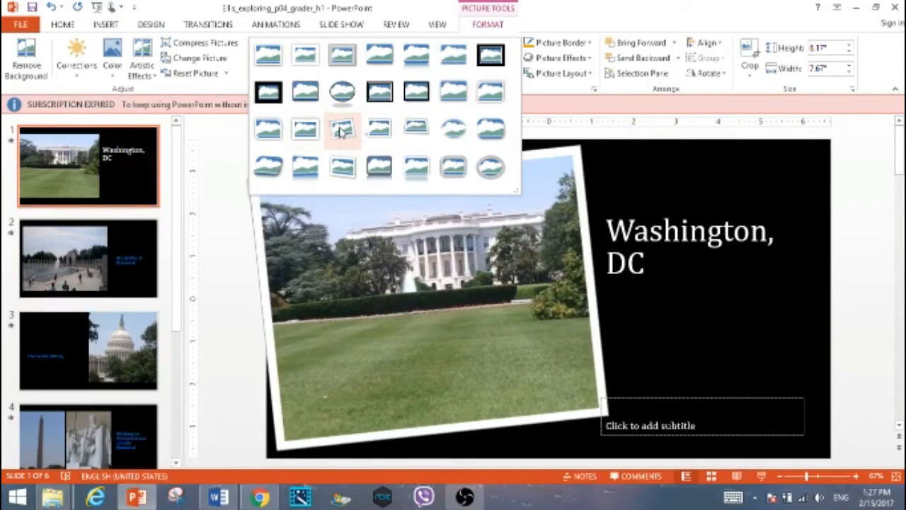
click(340, 130)
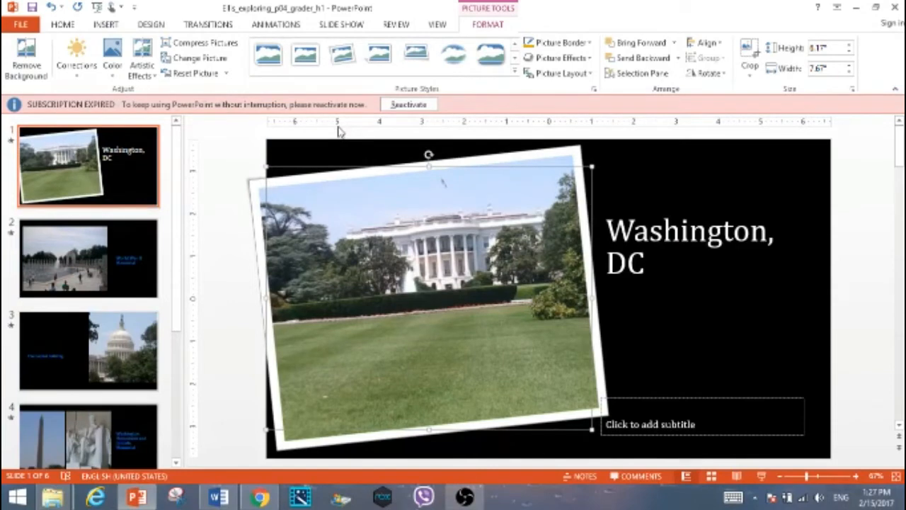
Step: Apply the Watercolor Sponge artistic effect to the White House photo
click(140, 66)
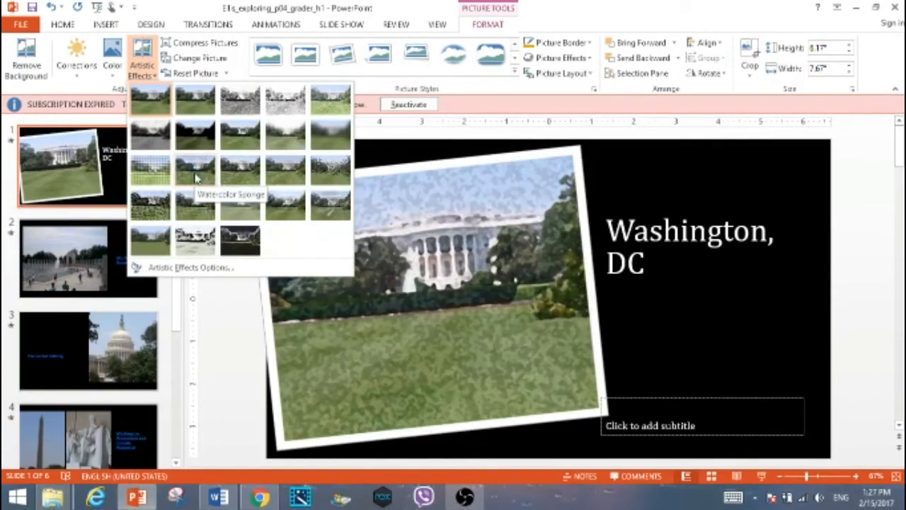
click(193, 170)
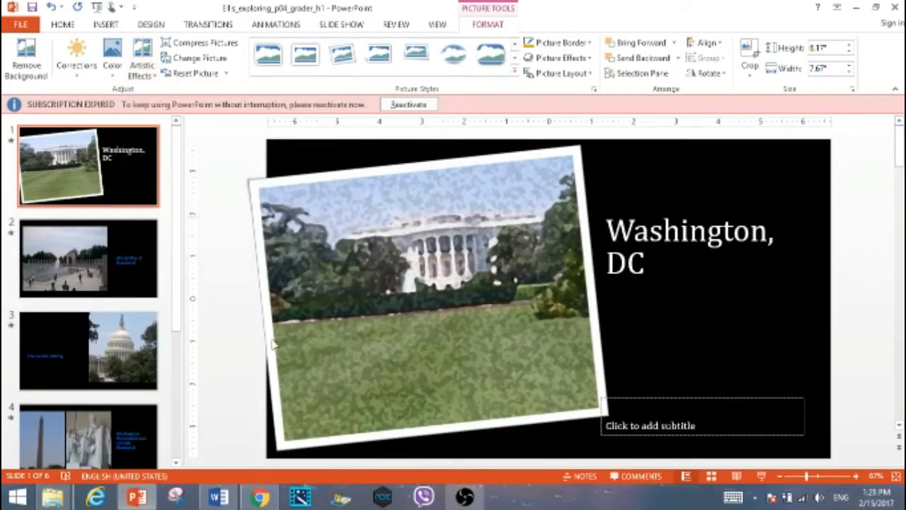
click(215, 493)
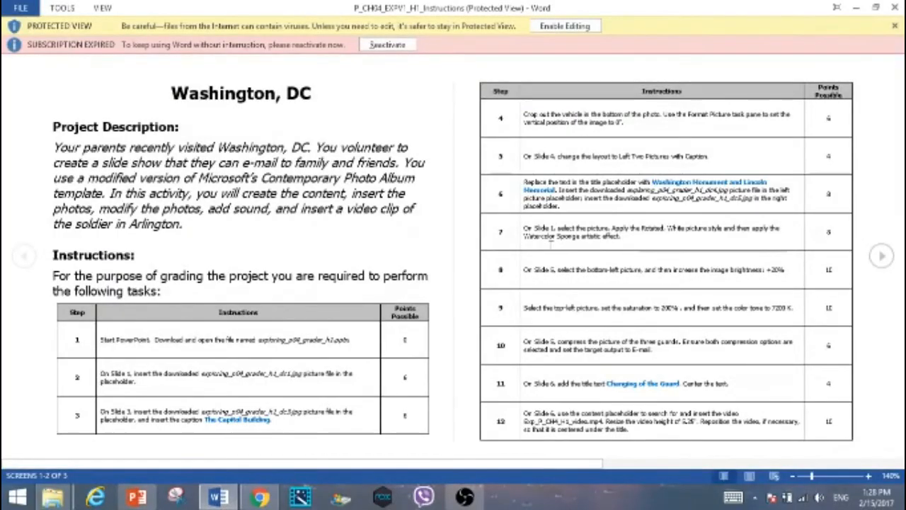
mouse_move(742, 230)
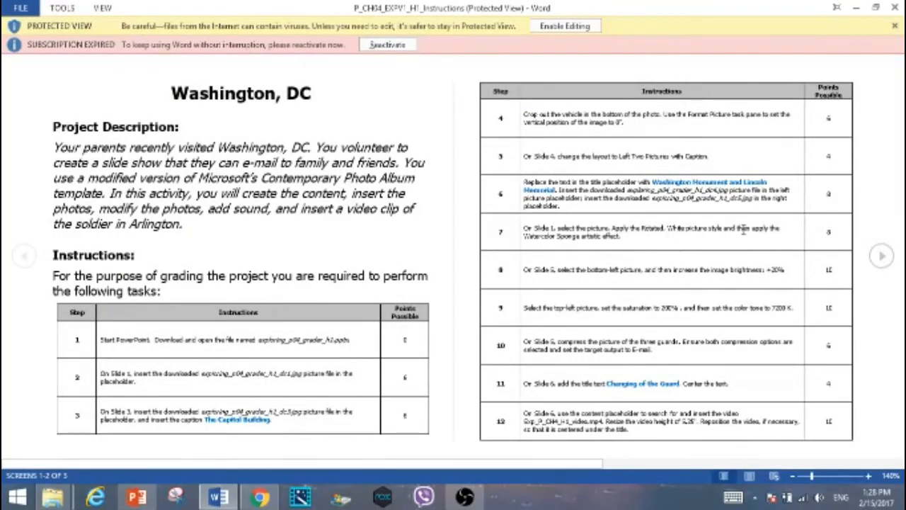
mouse_move(266, 450)
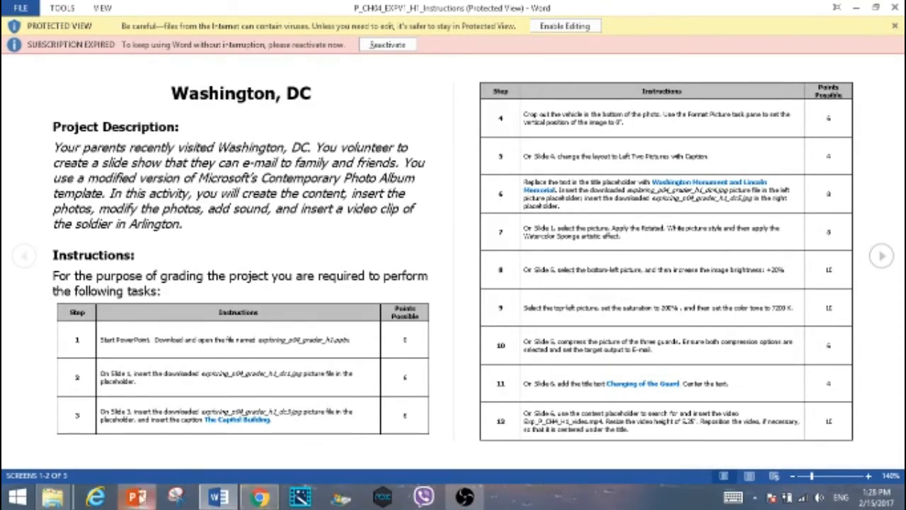
Step: Return from the Word instructions to the PowerPoint title slide
click(136, 485)
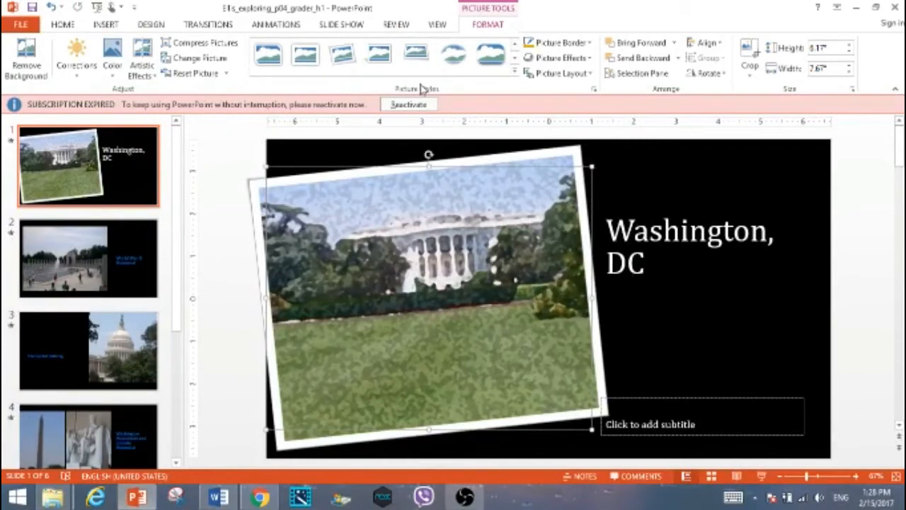
Step: Reset the White House picture, reapply Rotated, White style and Watercolor Sponge, leaving Color unchanged
click(512, 68)
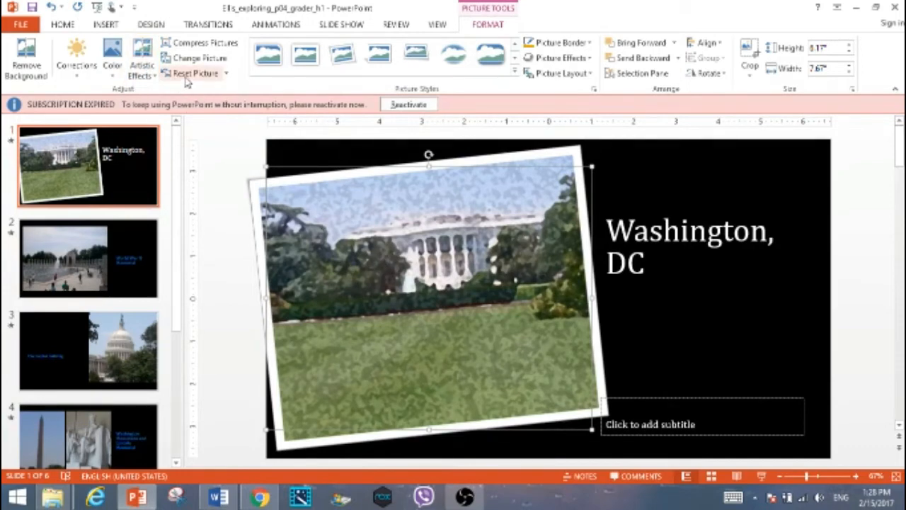
click(192, 74)
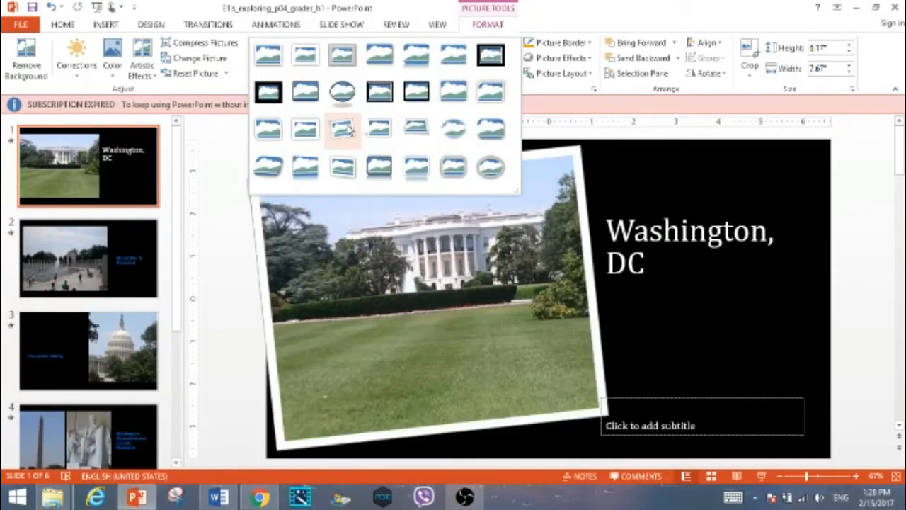
click(345, 131)
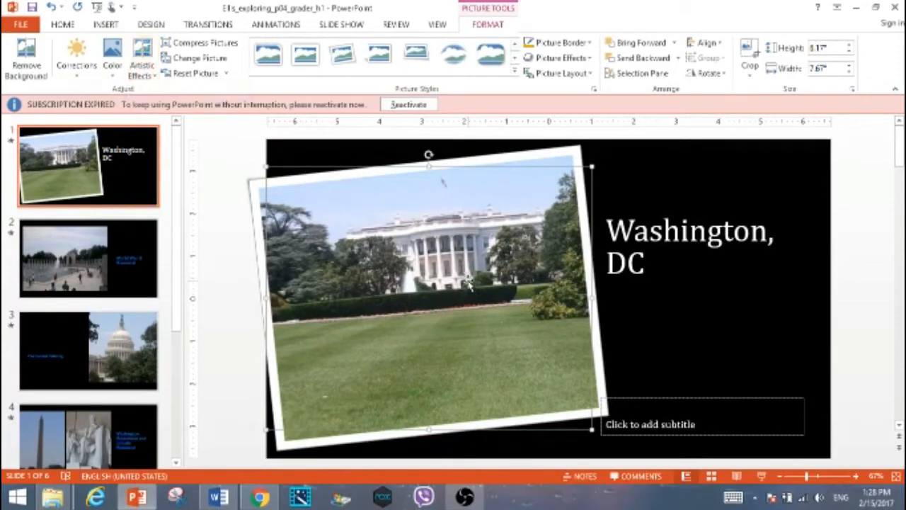
click(110, 56)
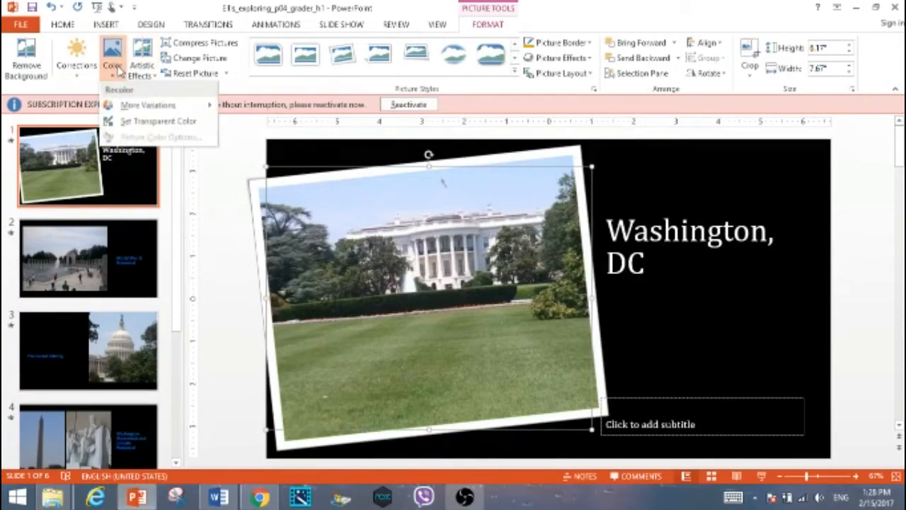
click(111, 53)
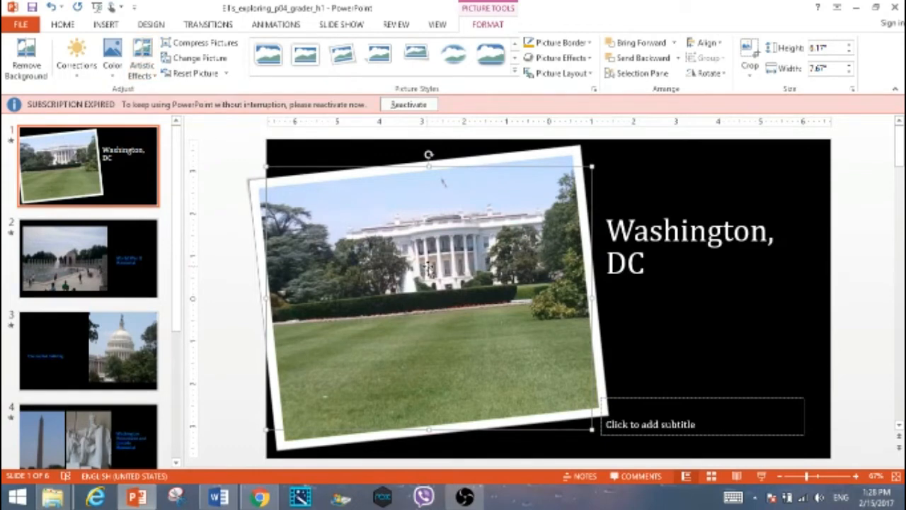
click(142, 59)
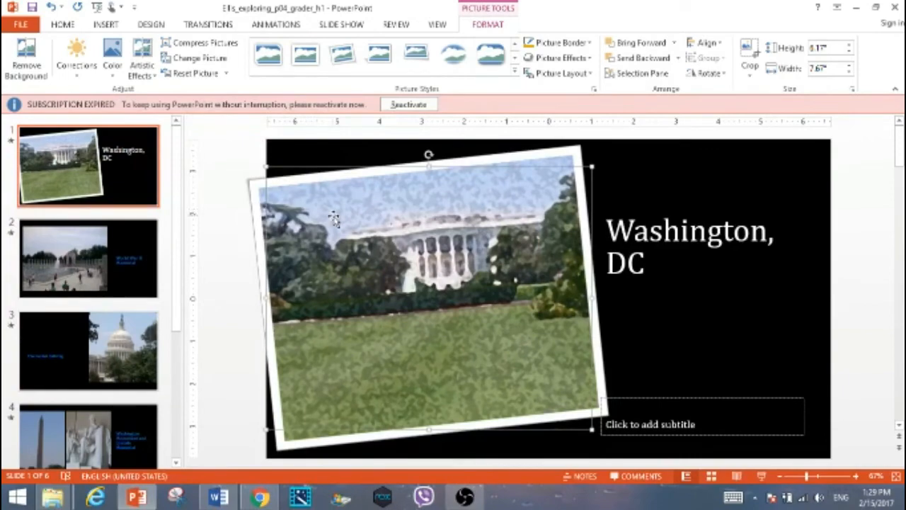
mouse_move(256, 193)
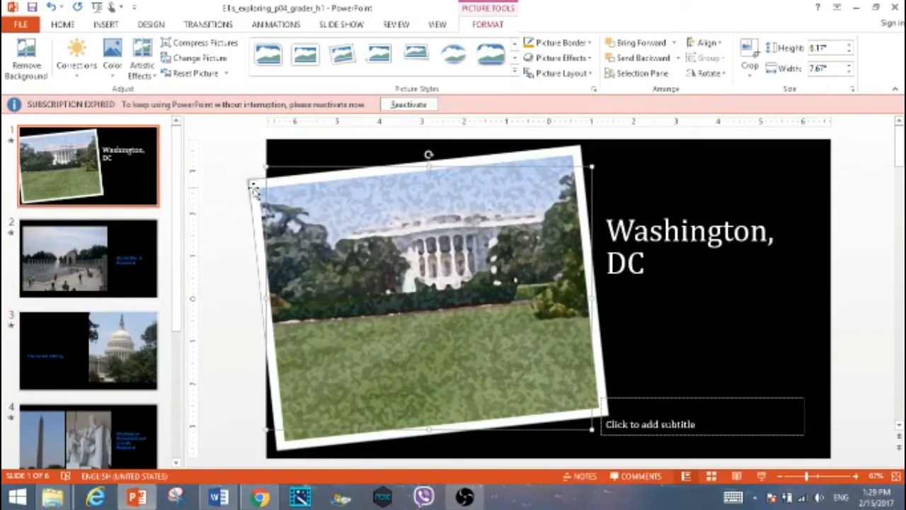
mouse_move(235, 204)
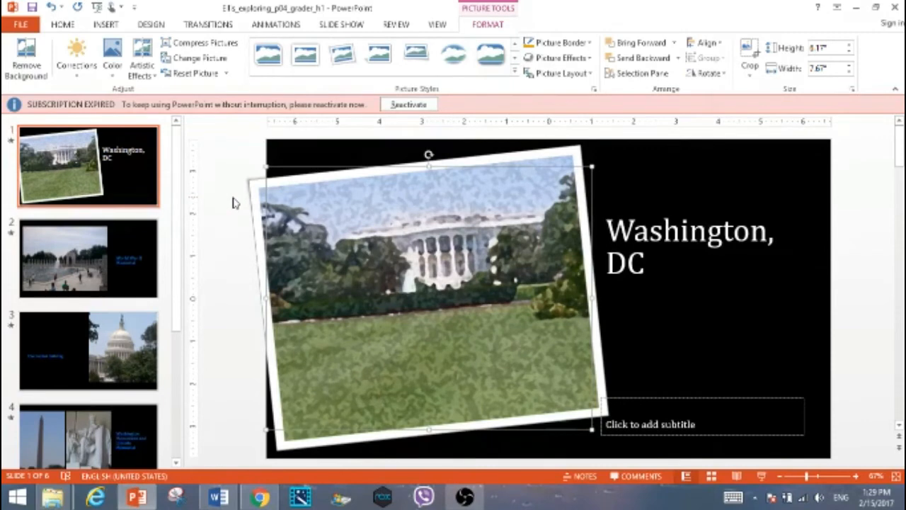
mouse_move(233, 442)
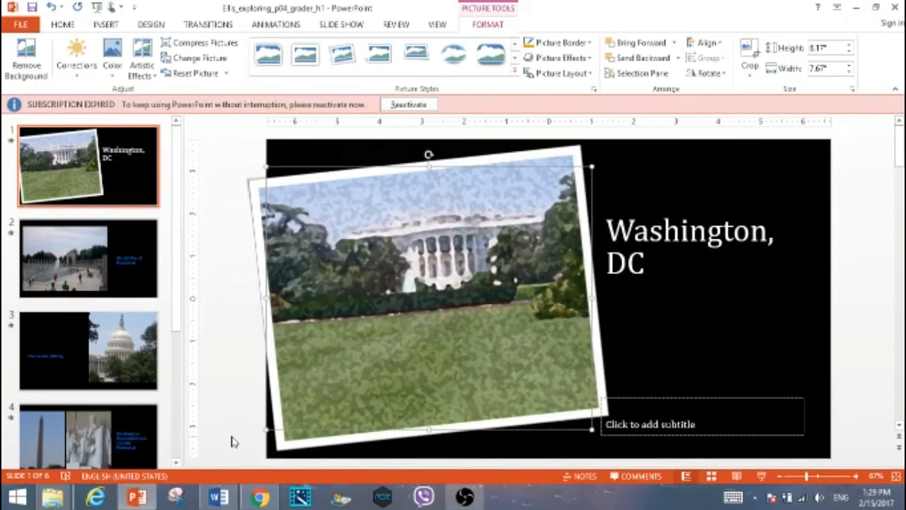
mouse_move(247, 441)
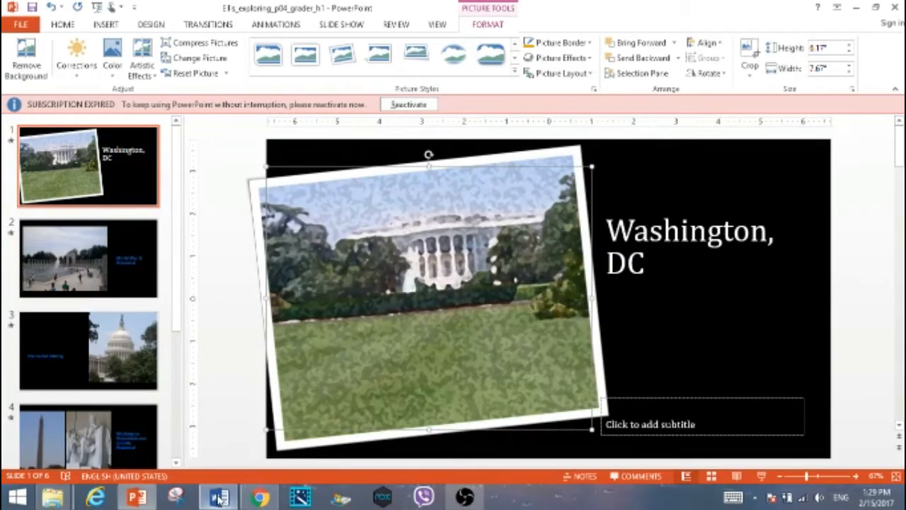
click(221, 493)
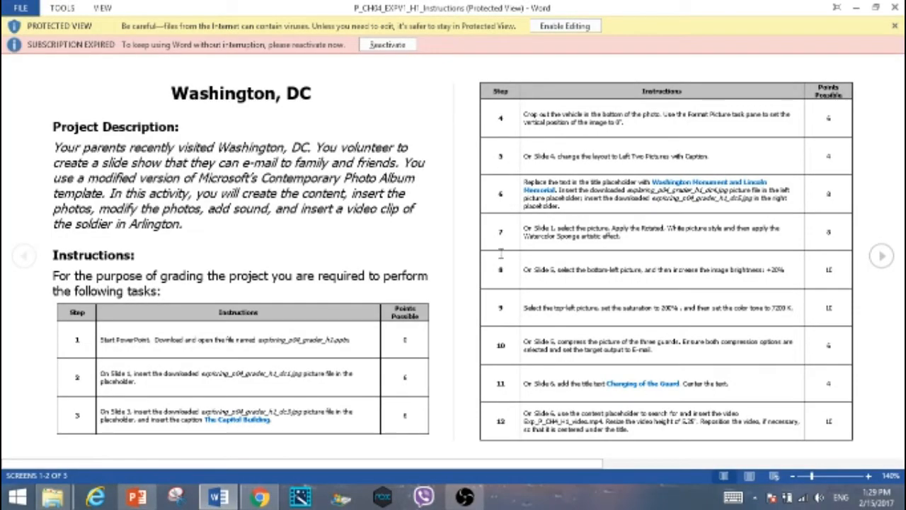
mouse_move(632, 258)
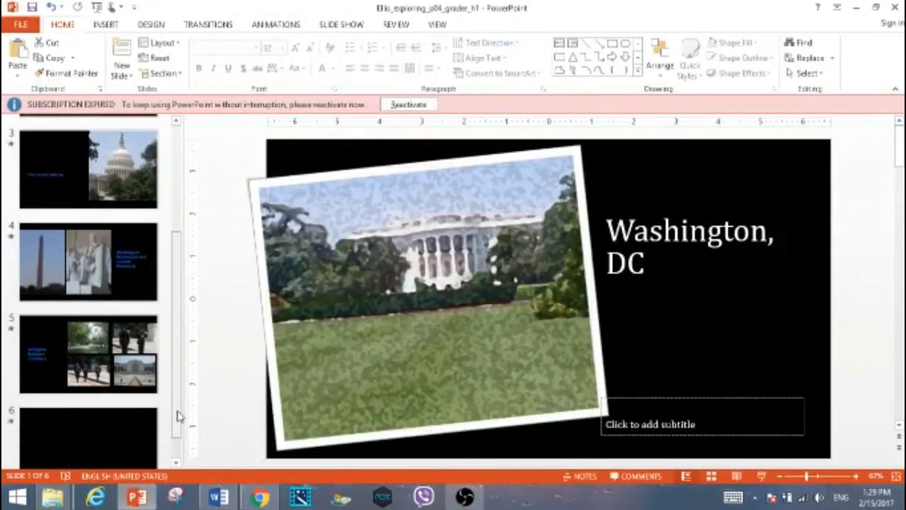
Step: Raise the bottom-left guard picture's brightness to 20% on slide 5, then return to the Word instructions
click(88, 352)
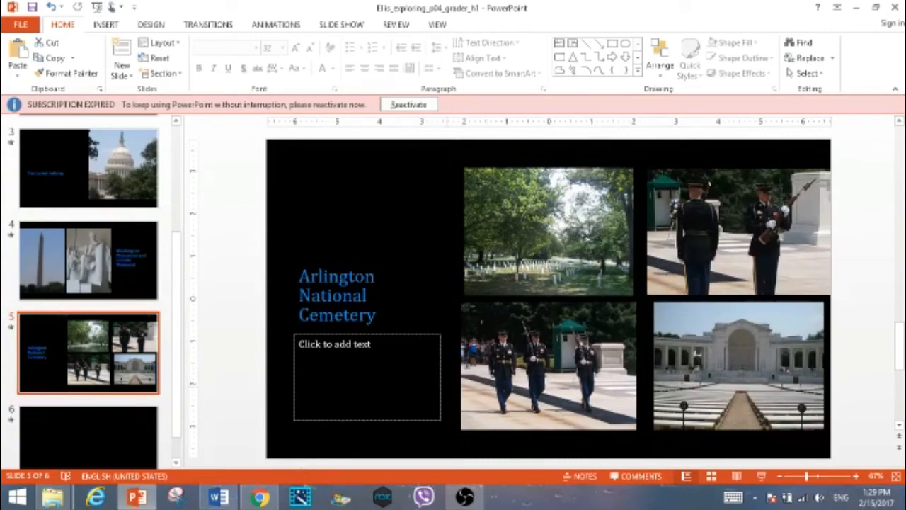
click(212, 494)
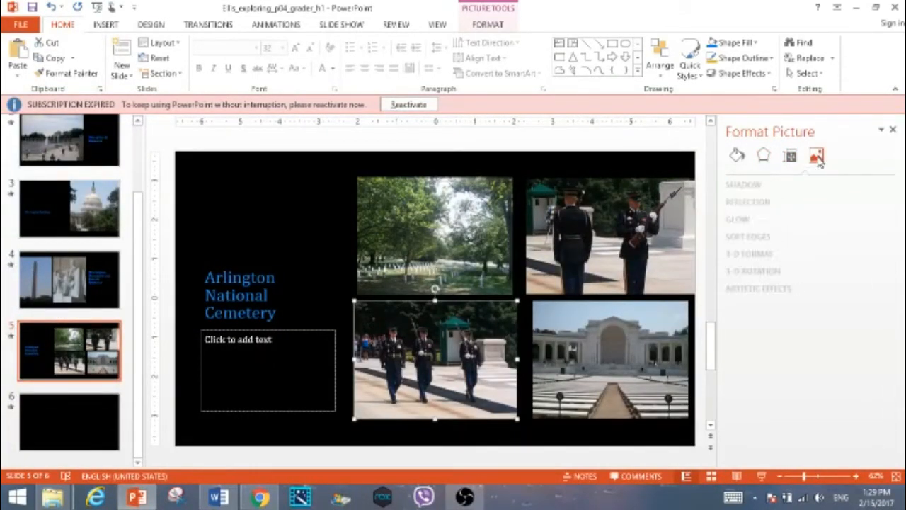
click(816, 155)
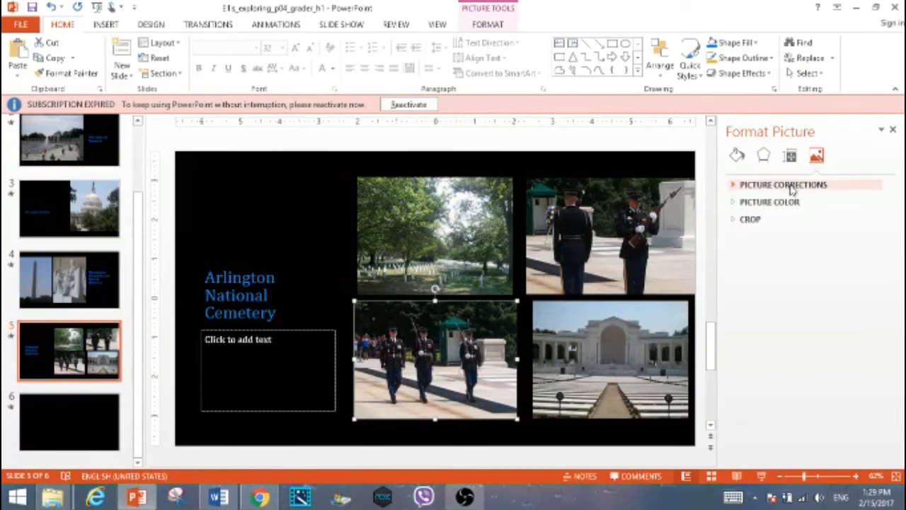
click(785, 184)
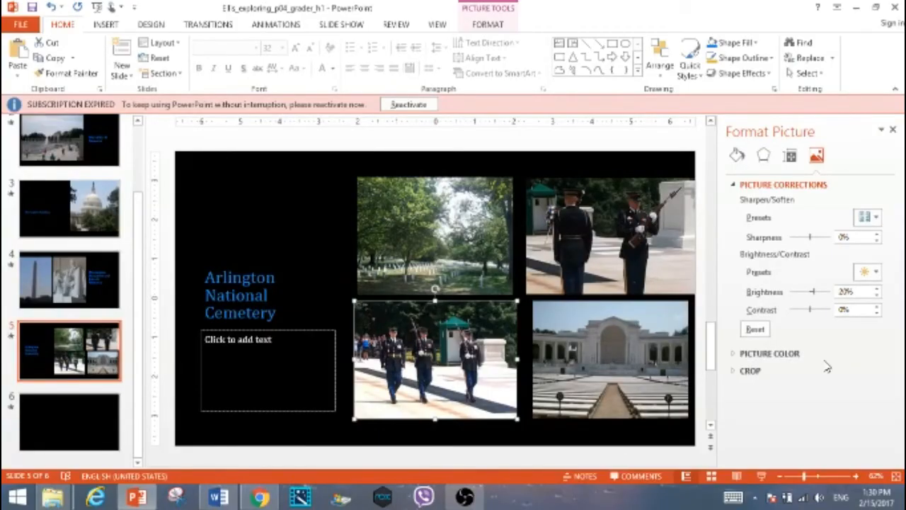
mouse_move(836, 323)
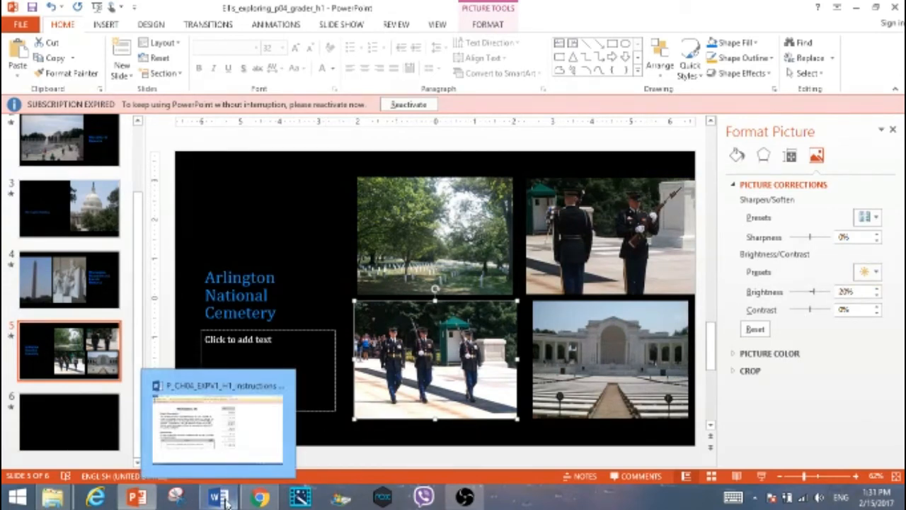
click(215, 495)
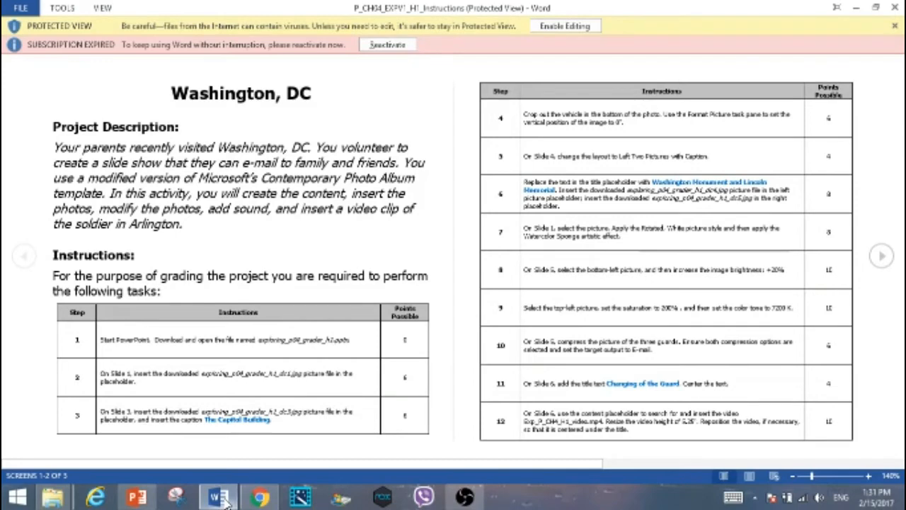
Step: Return from the Word instructions to the PowerPoint slideshow
click(212, 489)
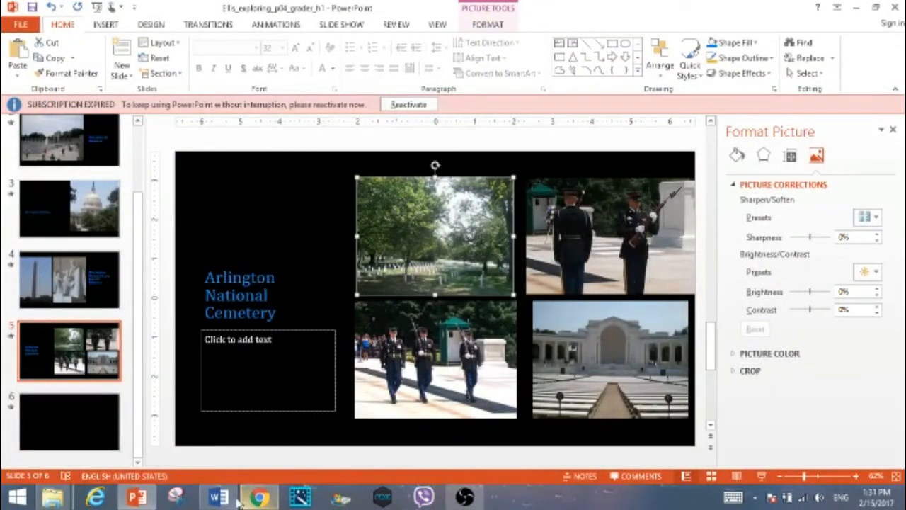
mouse_move(212, 498)
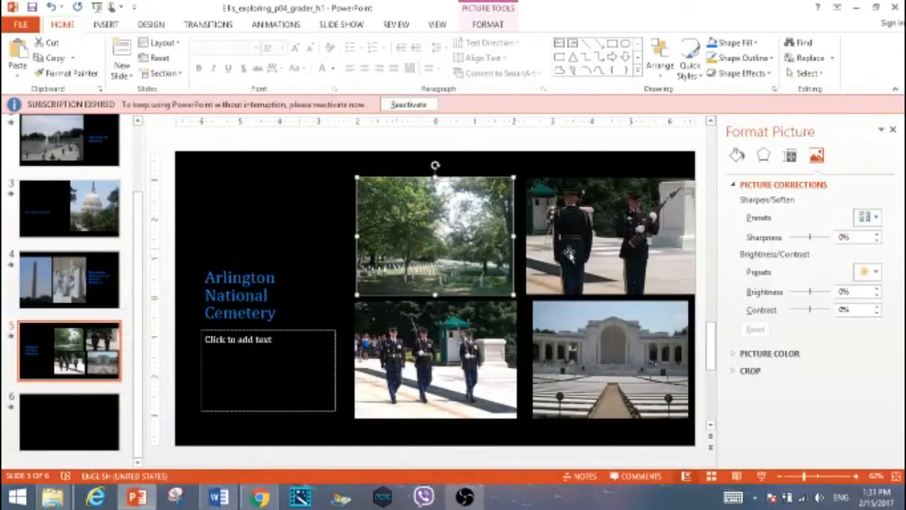
mouse_move(813, 175)
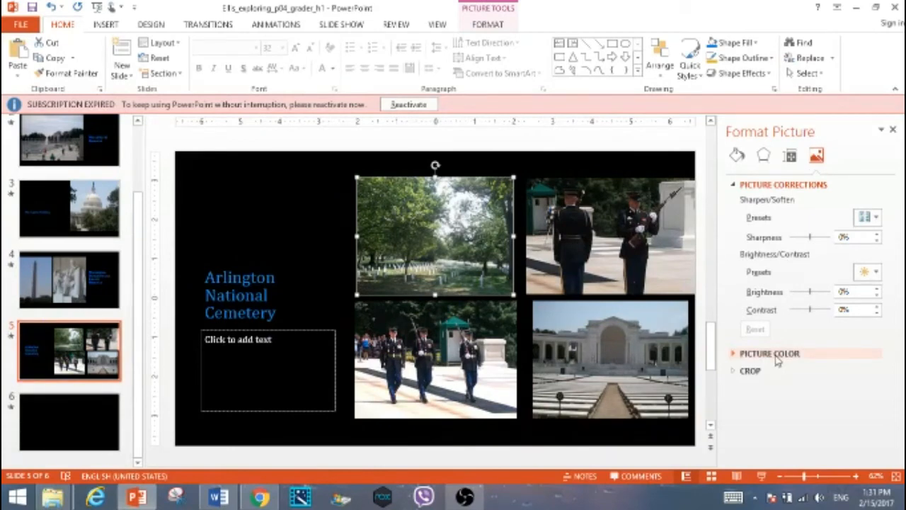
Step: Set the cemetery photo's Picture Color saturation to 200%
click(768, 354)
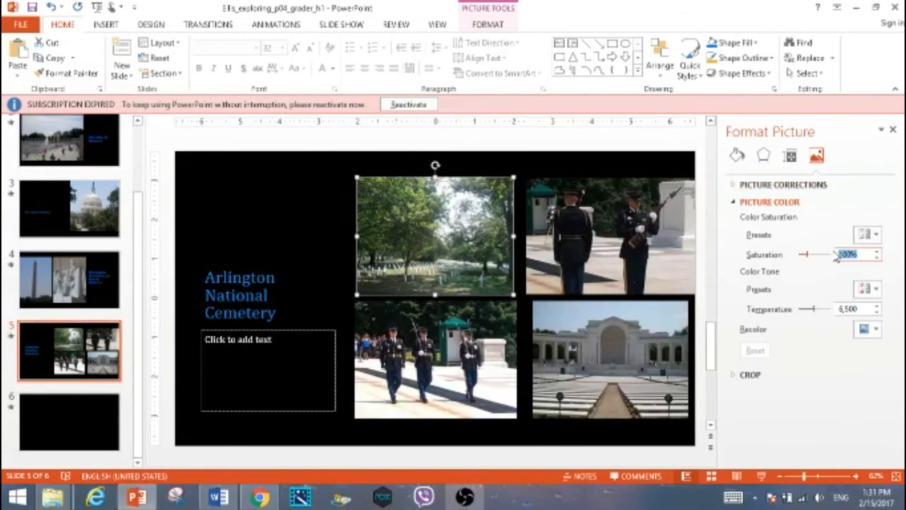
text(200)
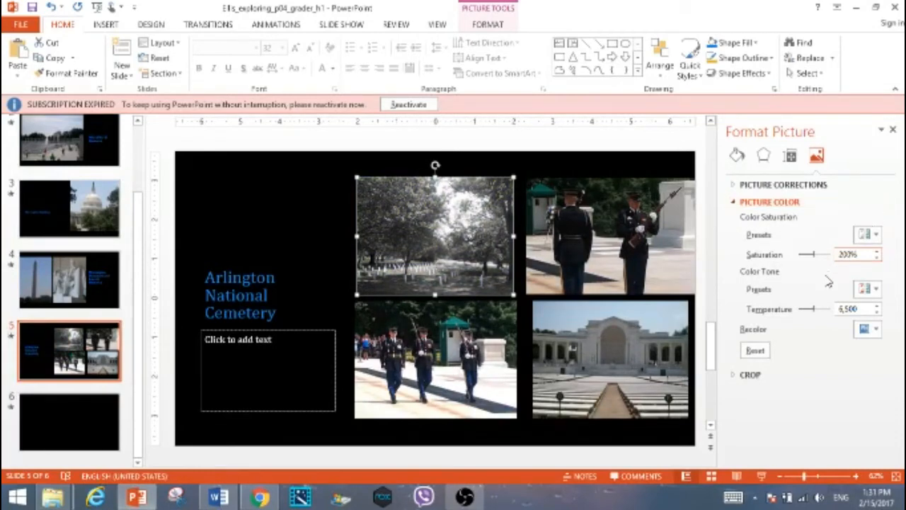
mouse_move(815, 354)
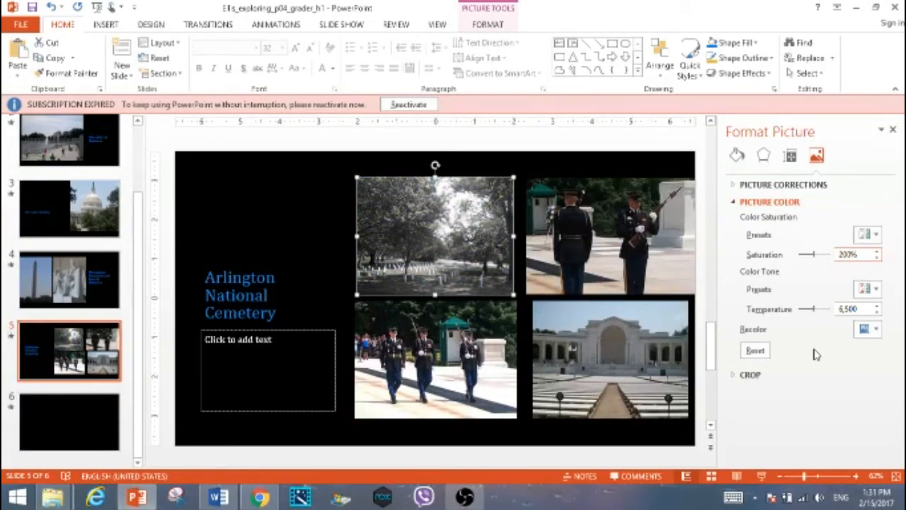
click(490, 25)
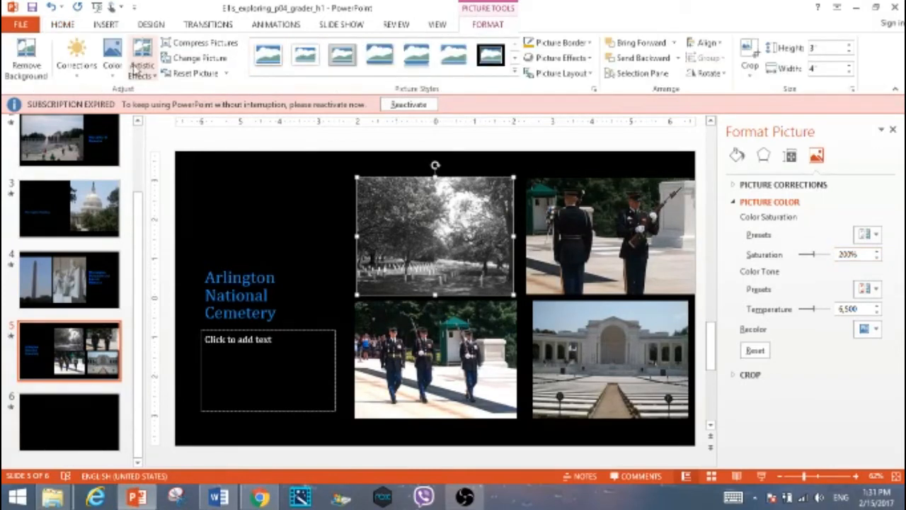
Step: Show the Color presets to apply the 7200 K temperature tone to the cemetery photo
click(111, 54)
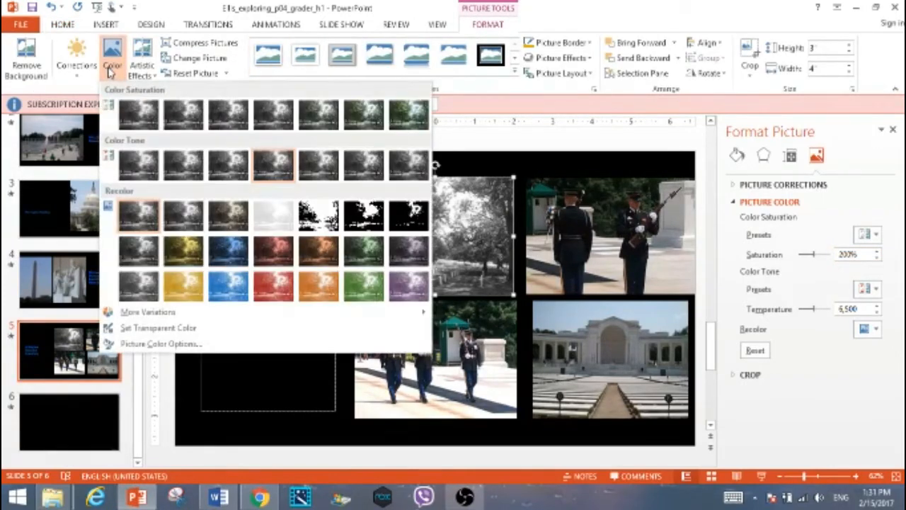
mouse_move(275, 164)
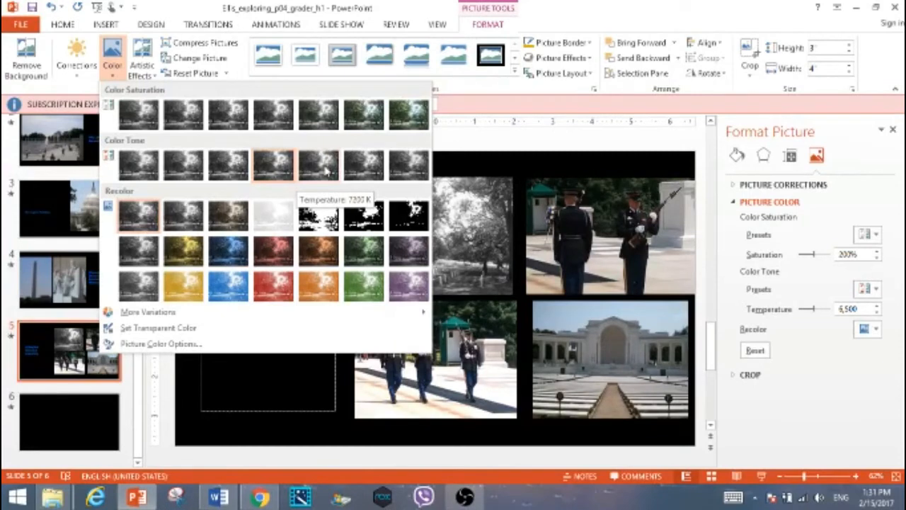
mouse_move(320, 173)
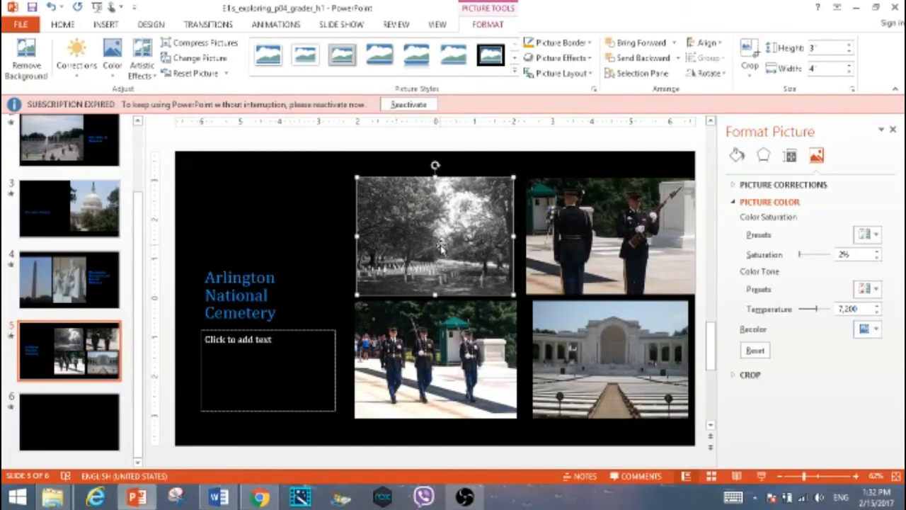
Step: Select the photo of the three marching guards on slide 5
click(215, 496)
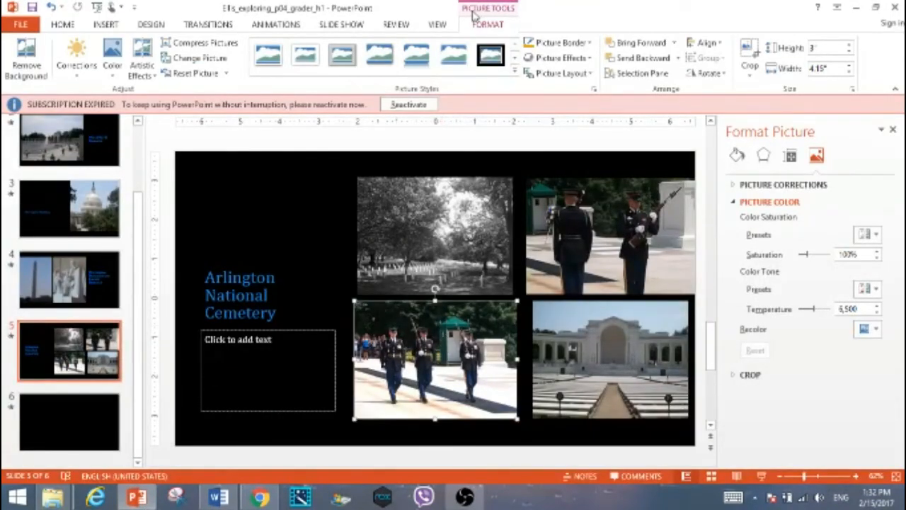
mouse_move(206, 43)
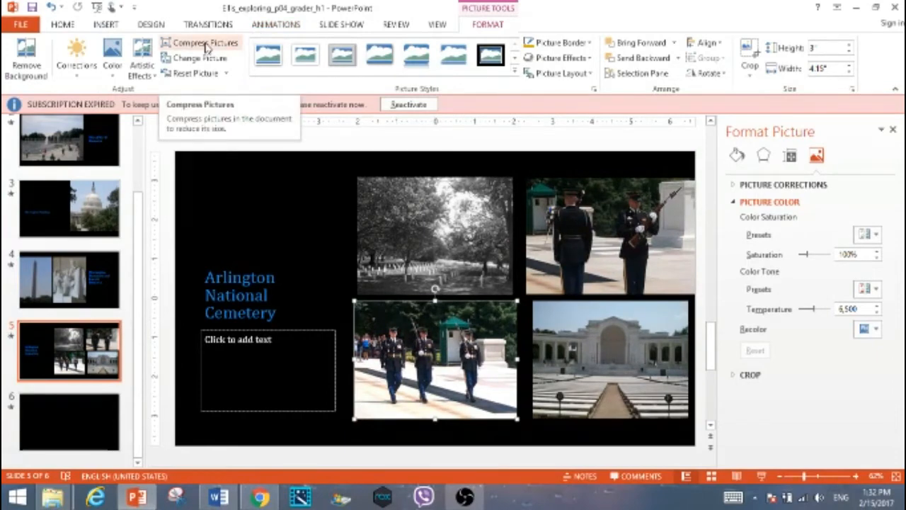
Step: Compress the guards photo to E-mail (96 ppi) with cropped areas deleted, then close the Format Picture pane
click(204, 40)
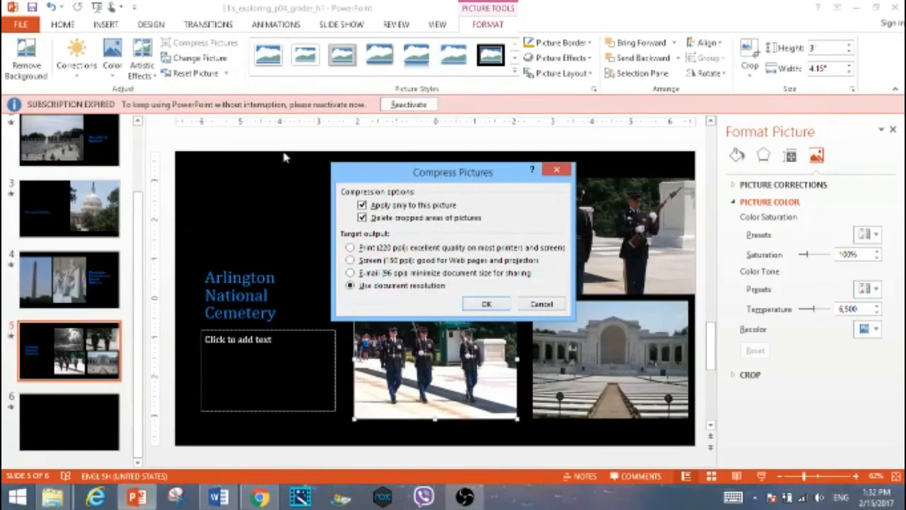
click(362, 218)
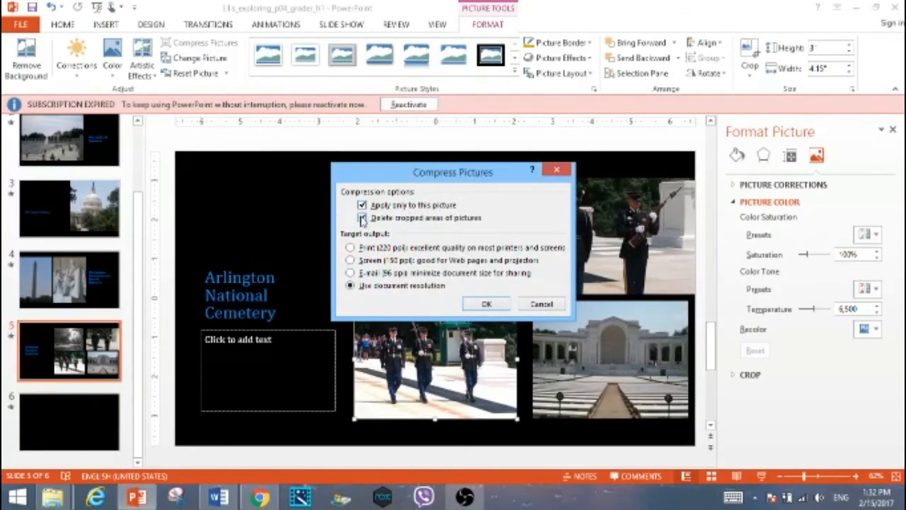
click(362, 218)
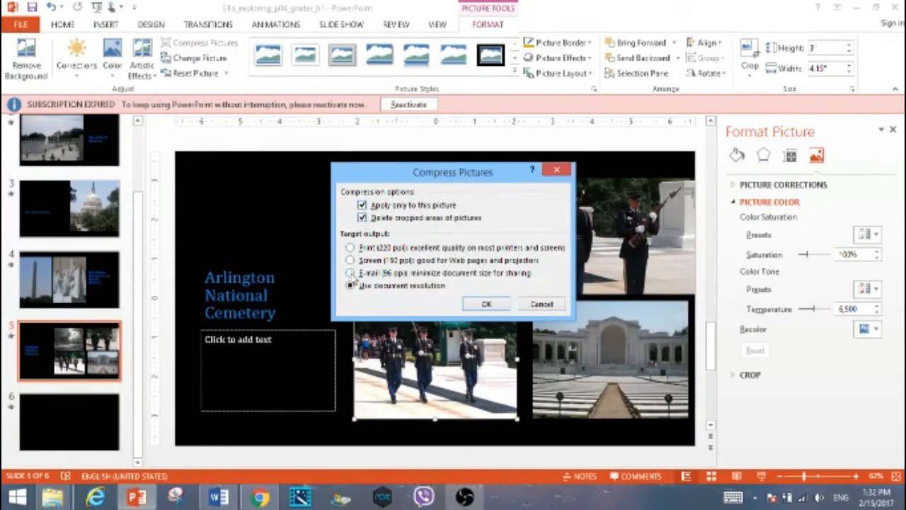
click(348, 260)
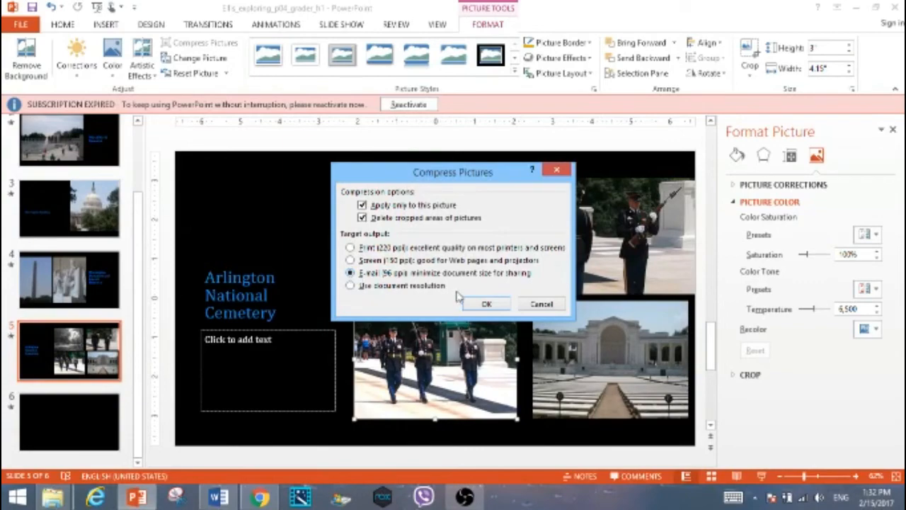
click(486, 303)
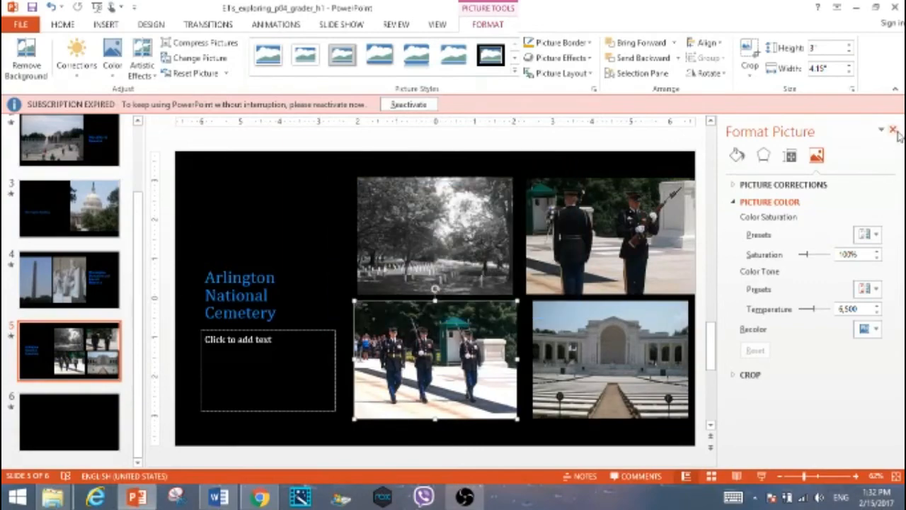
click(891, 130)
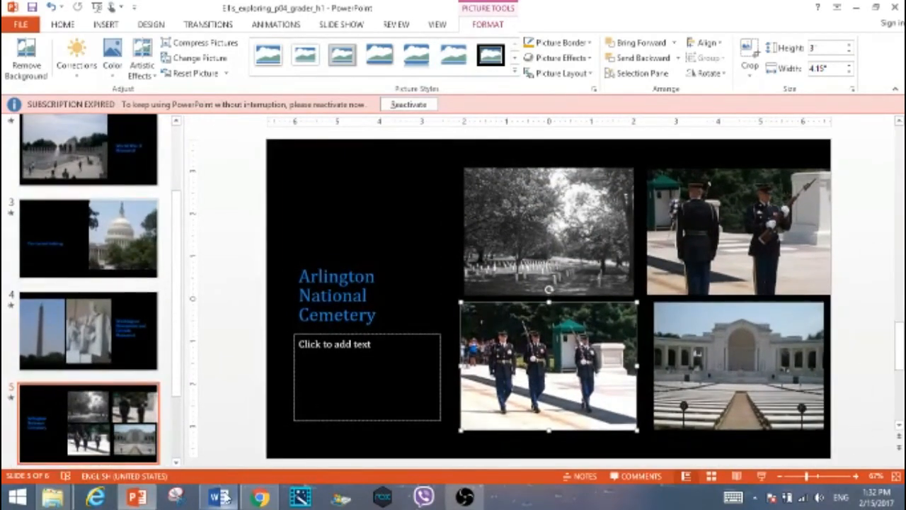
Step: Check the Word instructions and return to the presentation on slide 6
click(213, 494)
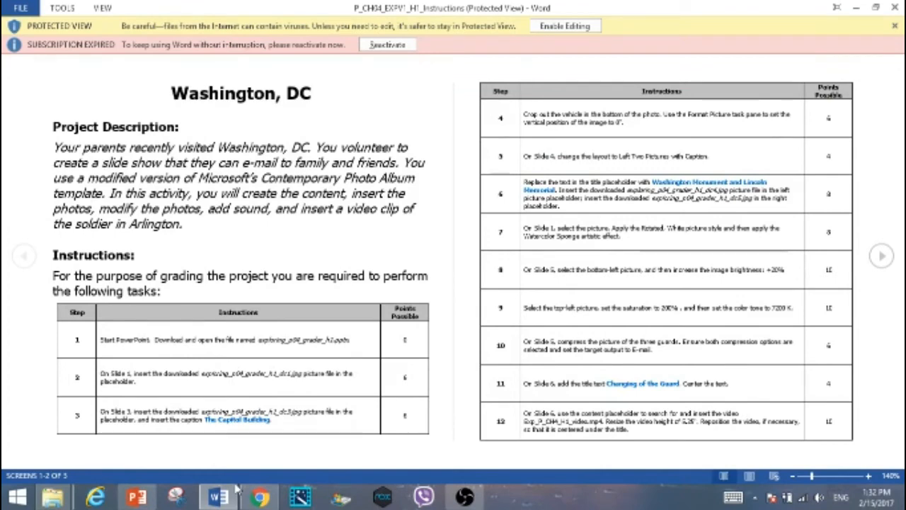
click(135, 492)
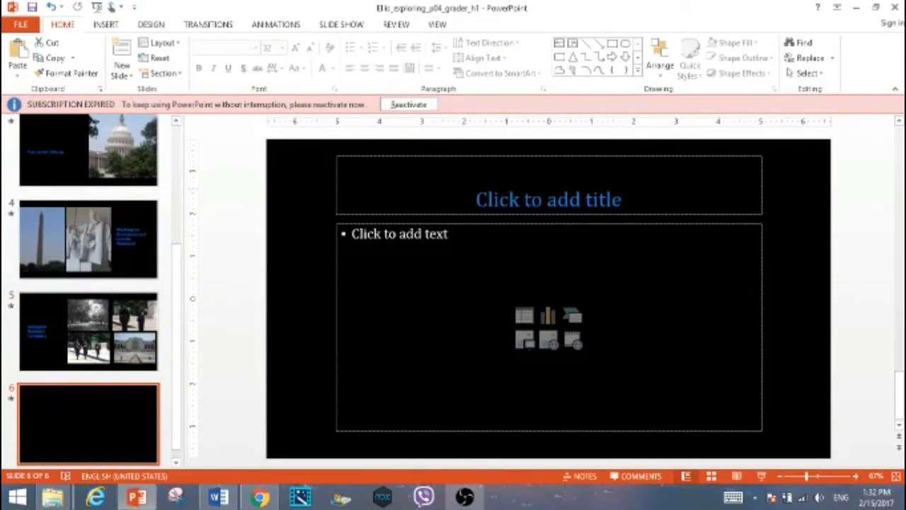
Step: Title slide 6 'Changing of the Guard' and centre it
text(Chan)
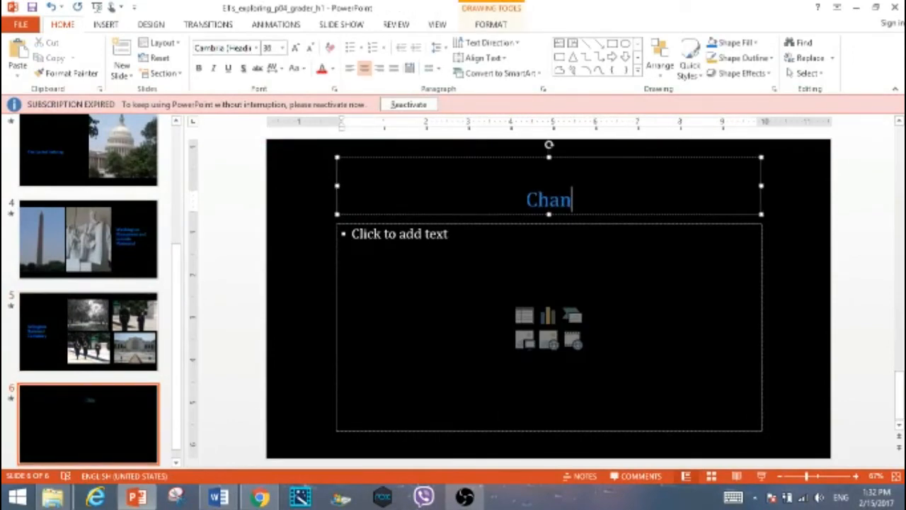
text(ging of the Guard)
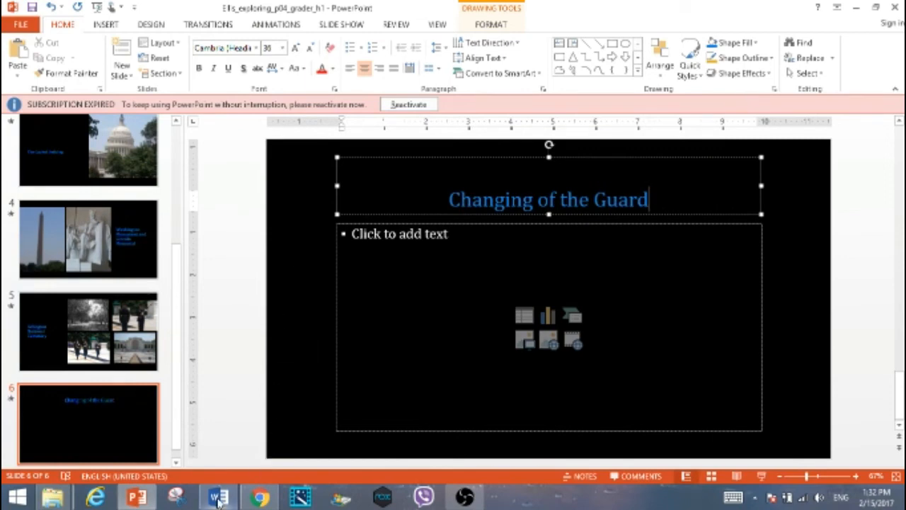
click(216, 495)
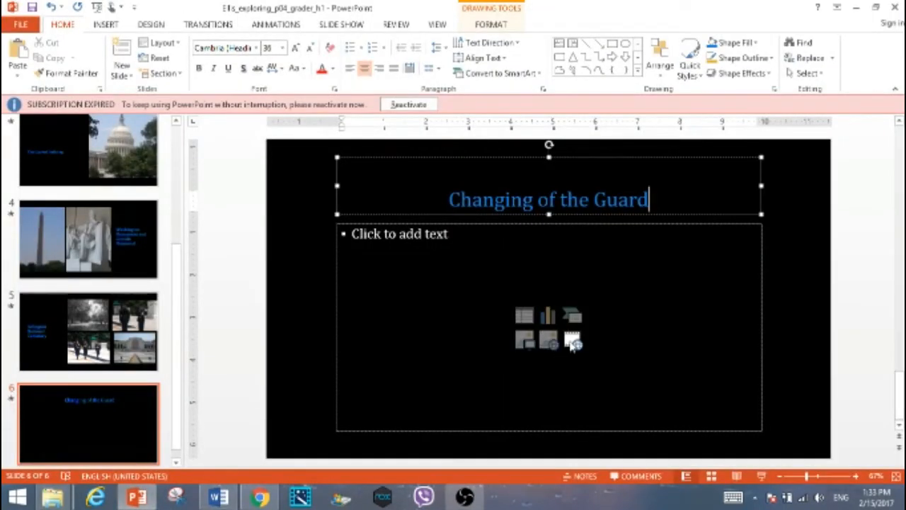
Step: Insert the Changing of the Guard video file beneath the slide 6 title, then return to the instructions
click(572, 340)
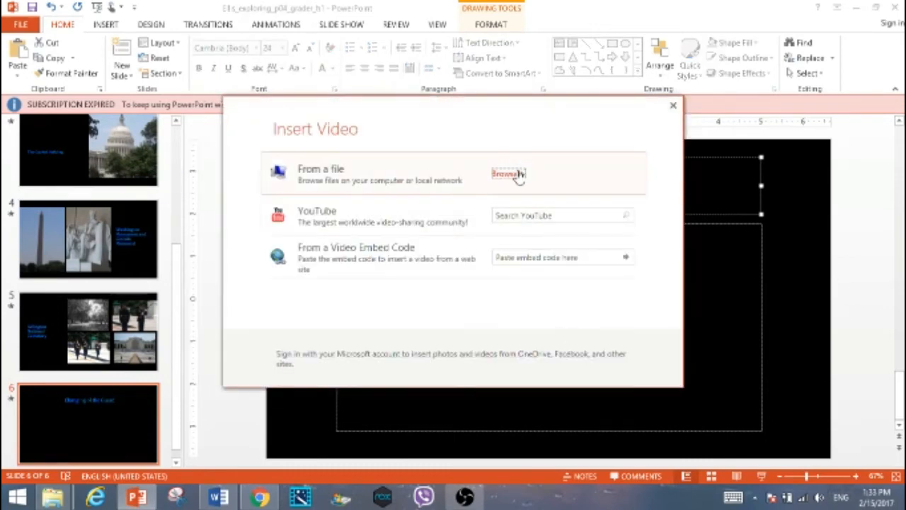
click(507, 174)
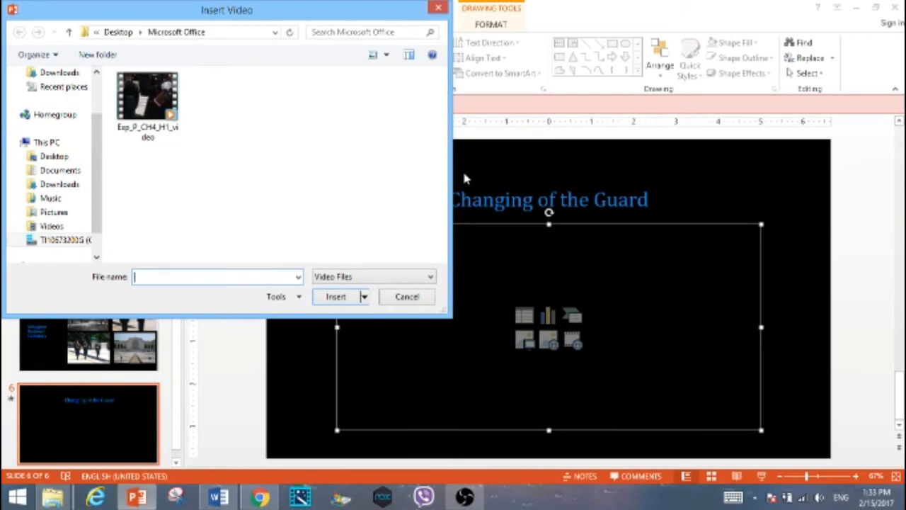
mouse_move(149, 92)
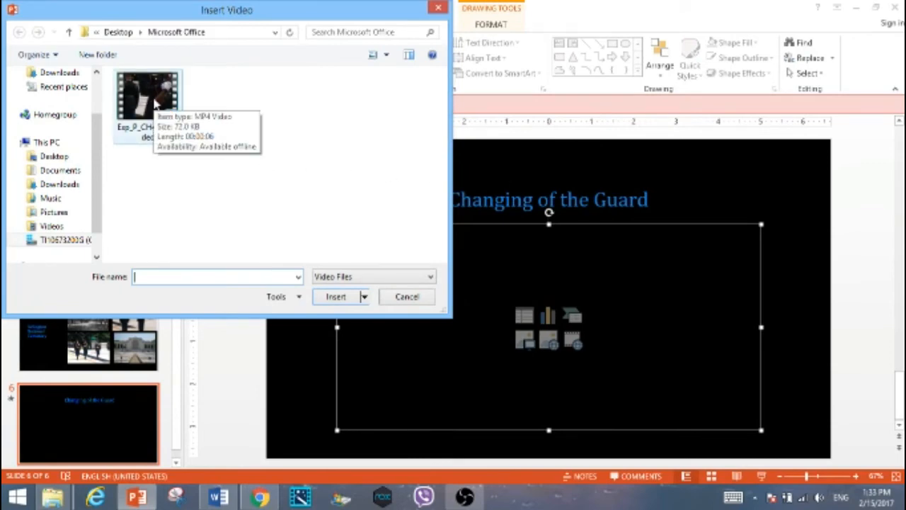
click(334, 298)
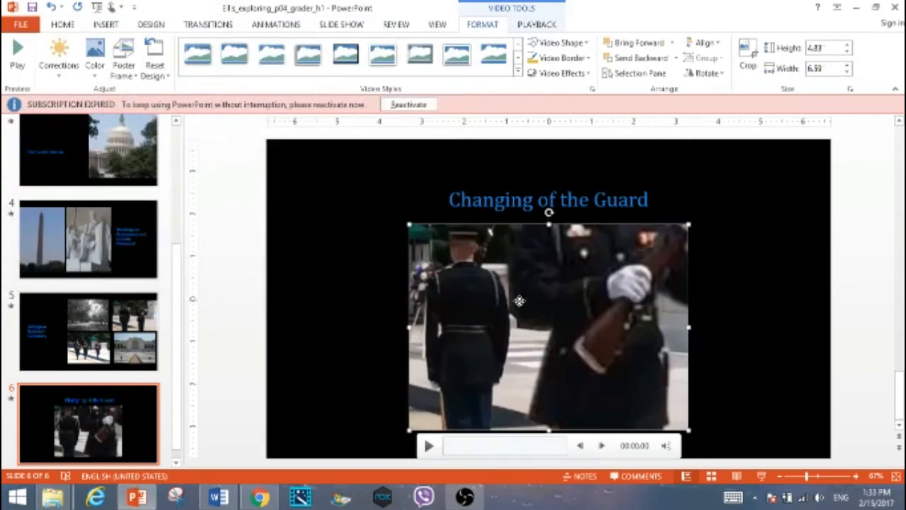
mouse_move(419, 362)
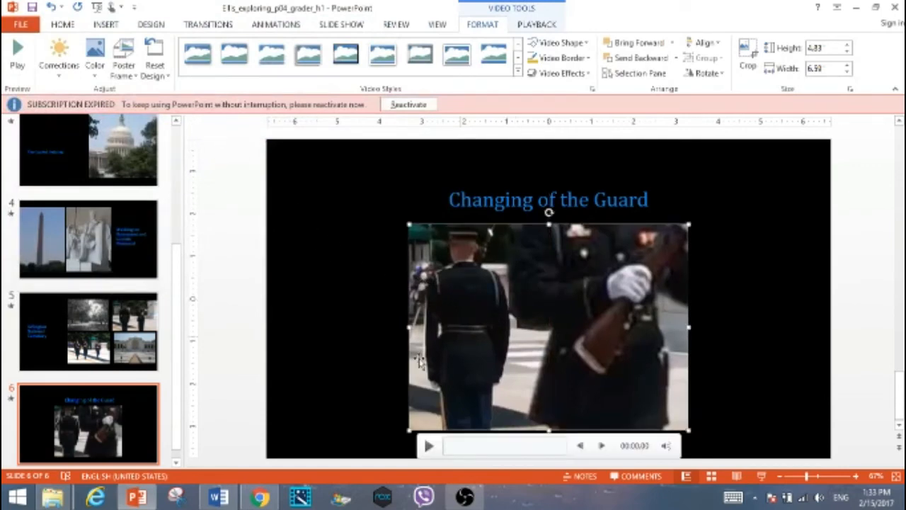
click(212, 493)
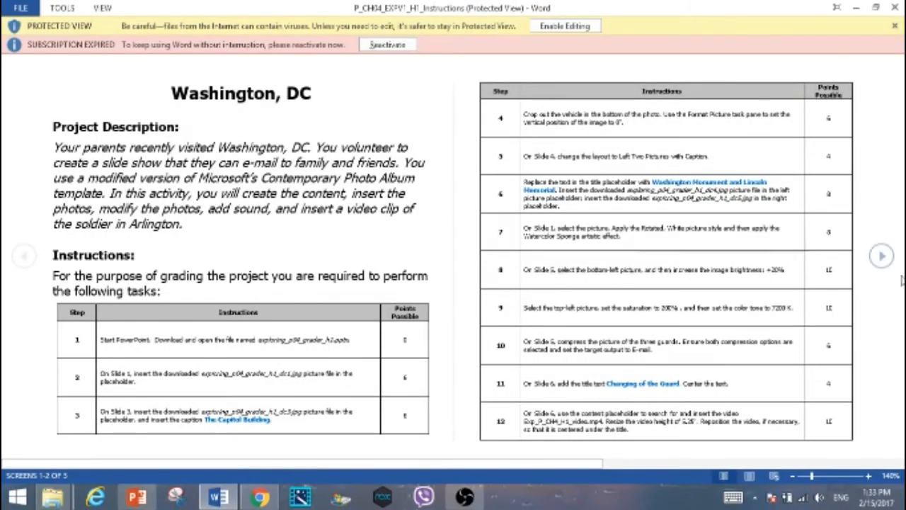
Step: Page forward through the remaining instruction steps, then return to the slideshow
click(884, 249)
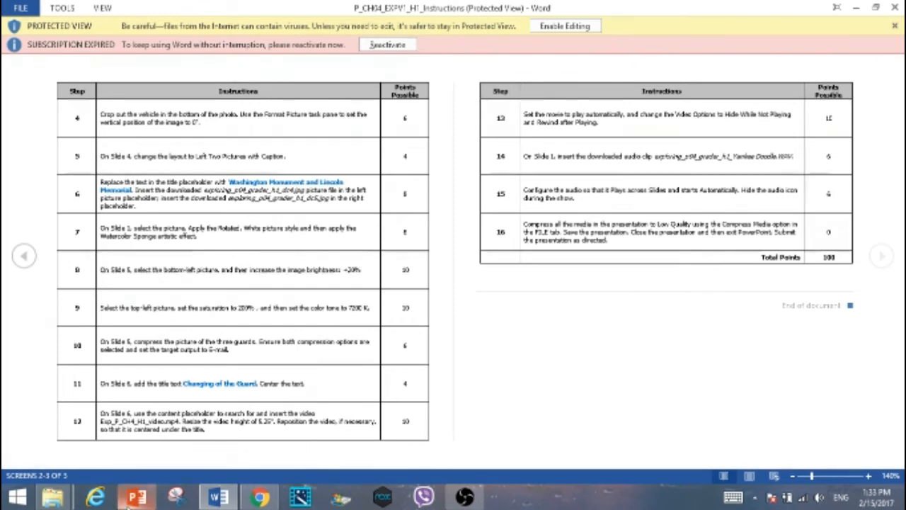
click(127, 490)
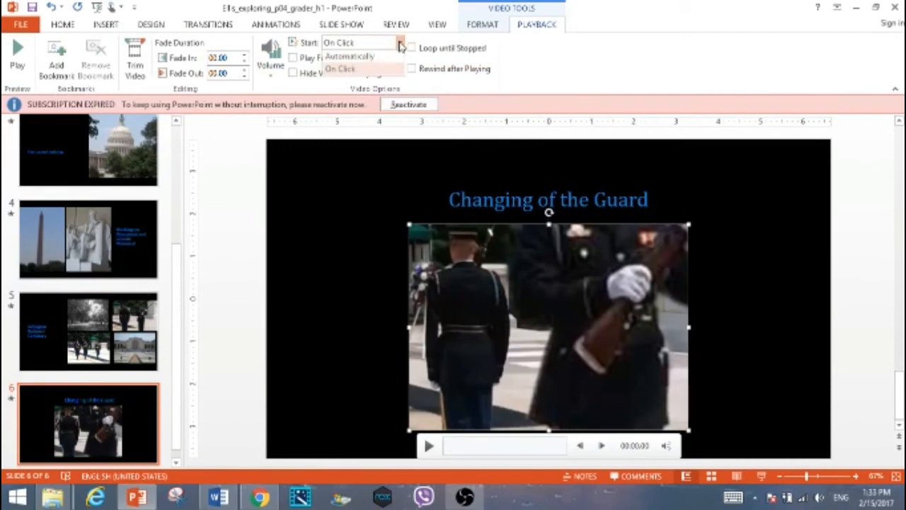
Step: Set the guard video to start Automatically with Hide While Not Playing checked
click(354, 56)
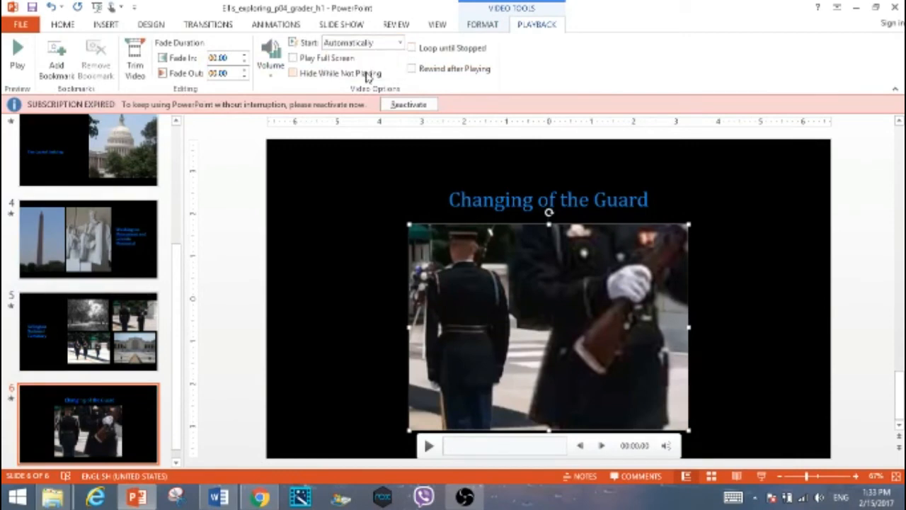
click(295, 72)
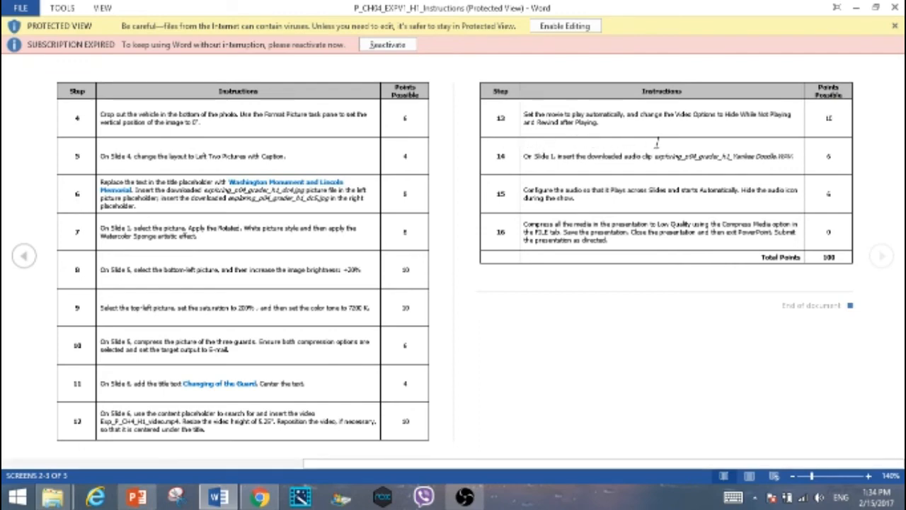
mouse_move(748, 146)
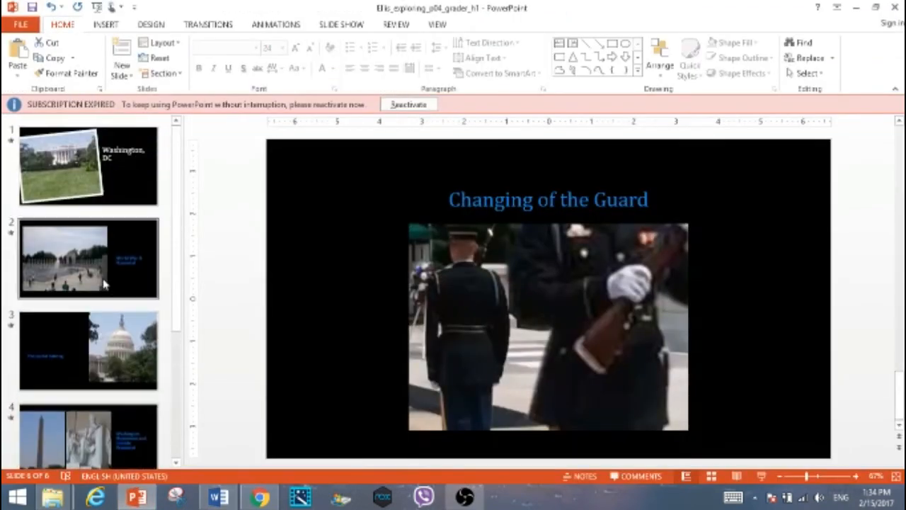
Step: Insert the Yankee Doodle audio file from the PC onto slide 1, the Washington, DC title slide
click(88, 168)
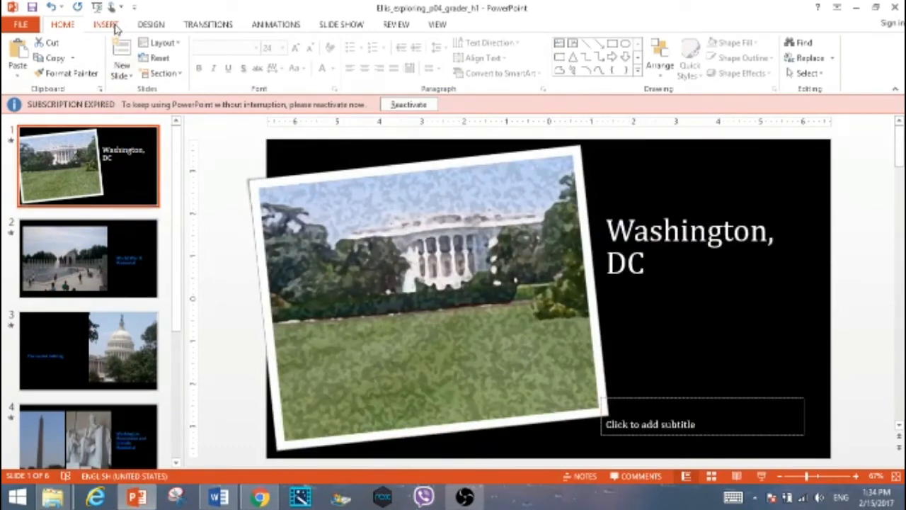
click(105, 24)
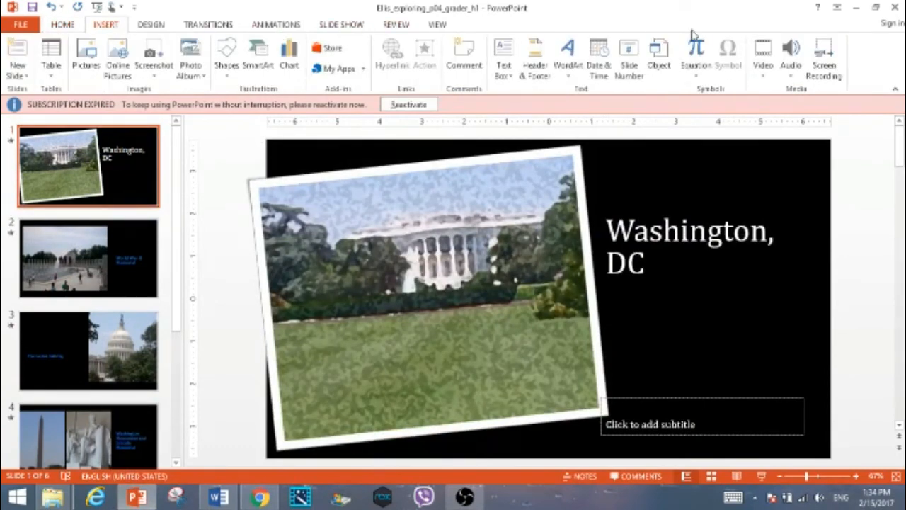
click(791, 53)
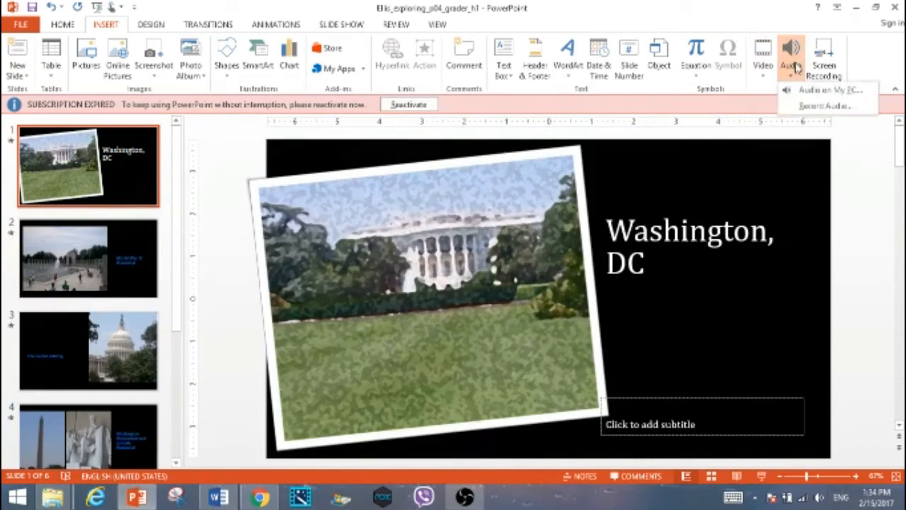
click(822, 91)
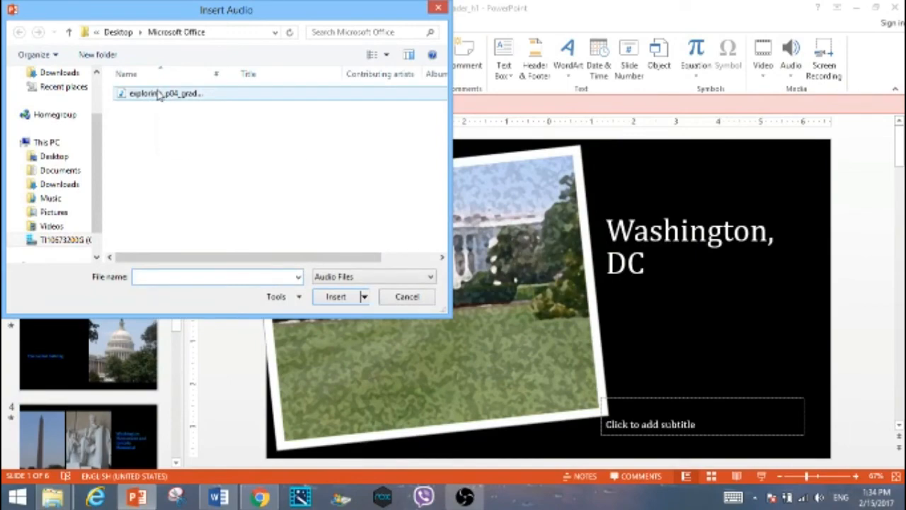
mouse_move(163, 94)
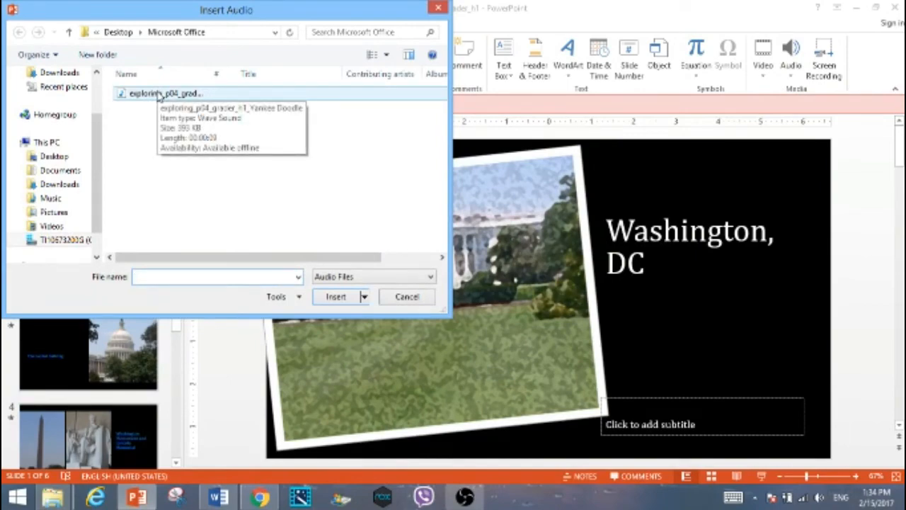
click(334, 298)
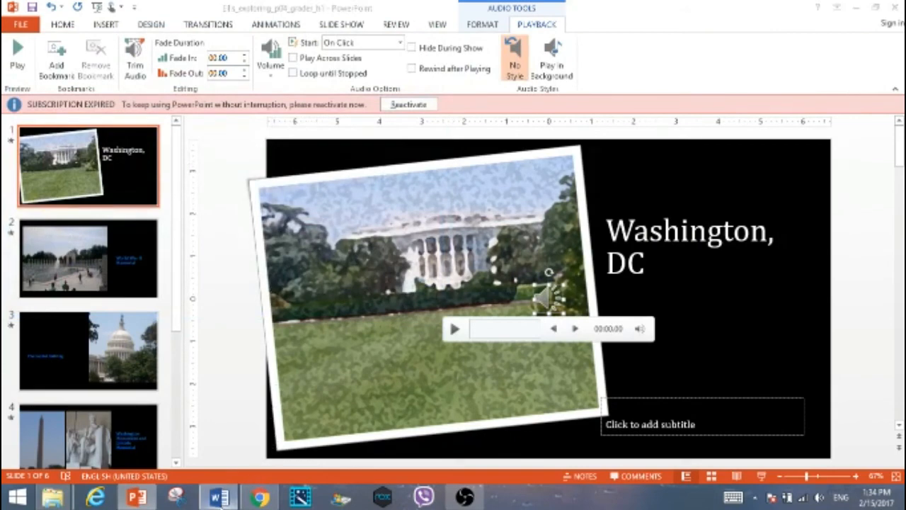
click(213, 495)
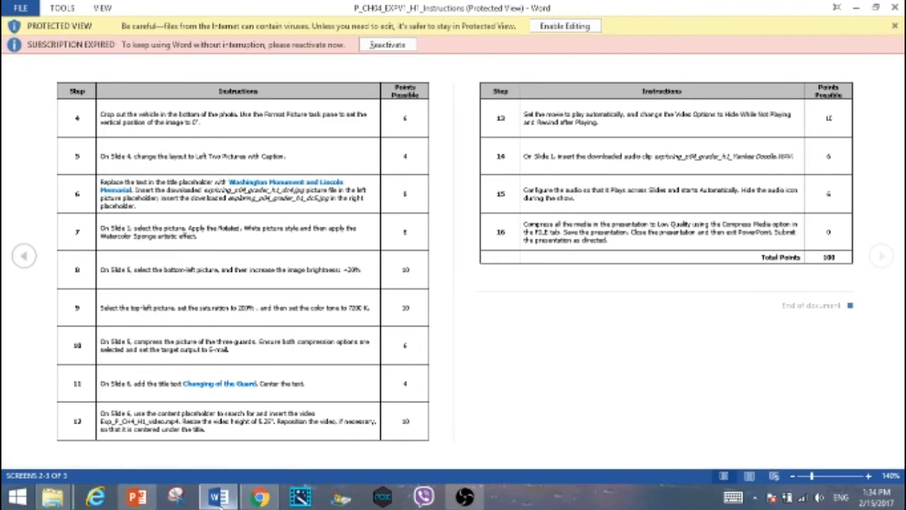
click(135, 493)
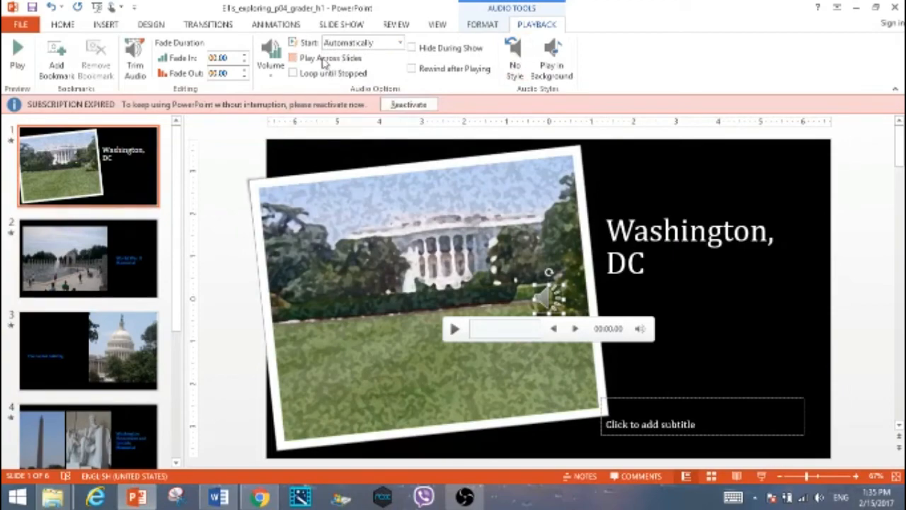
Step: Check Play Across Slides and Hide During Show for the Yankee Doodle audio
click(293, 56)
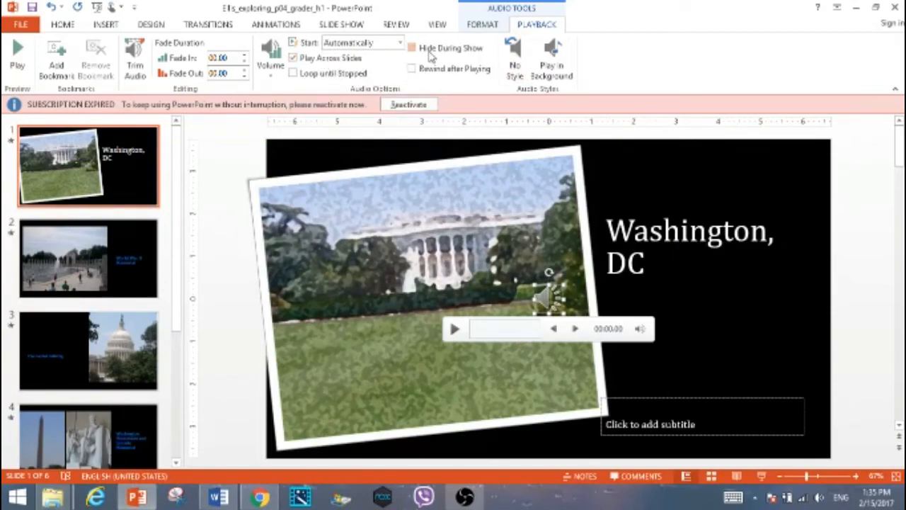
click(213, 497)
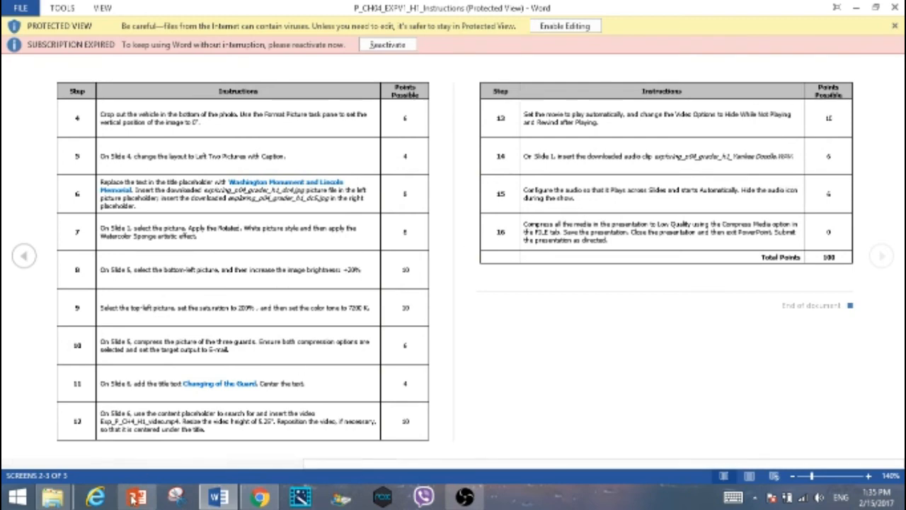
click(137, 492)
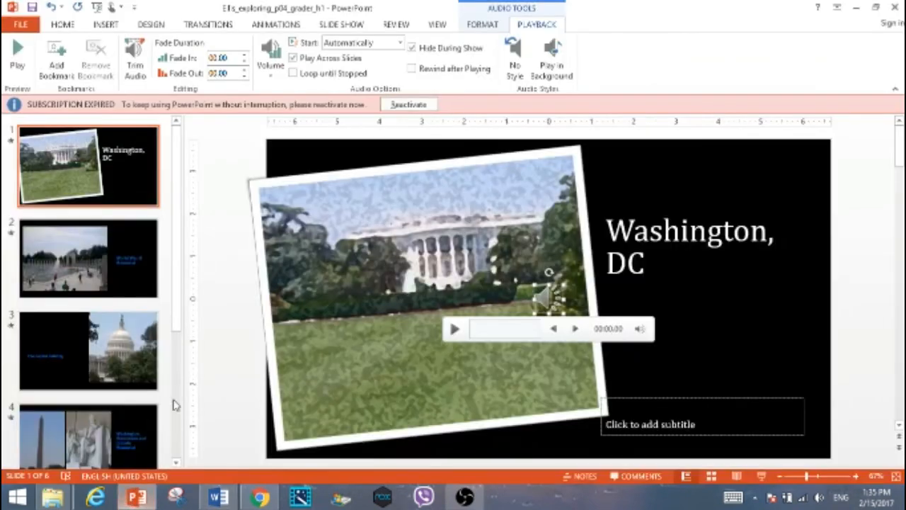
click(20, 25)
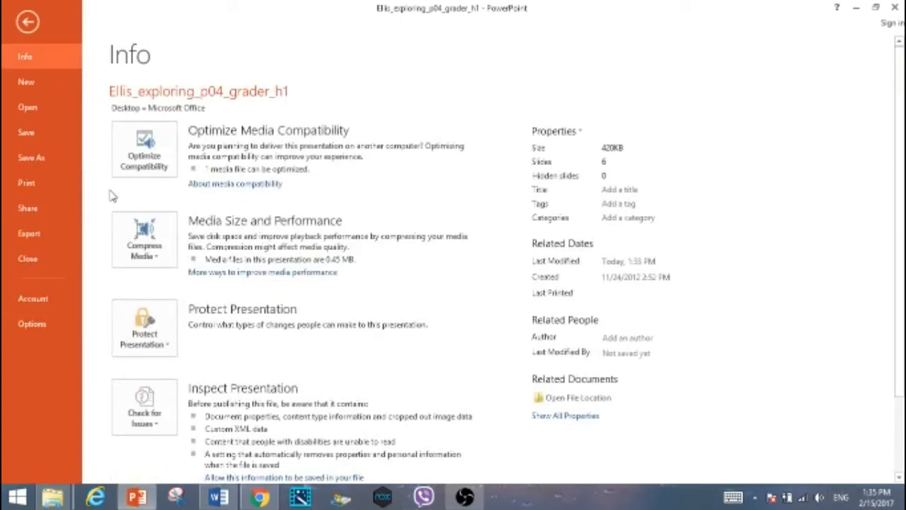
mouse_move(161, 248)
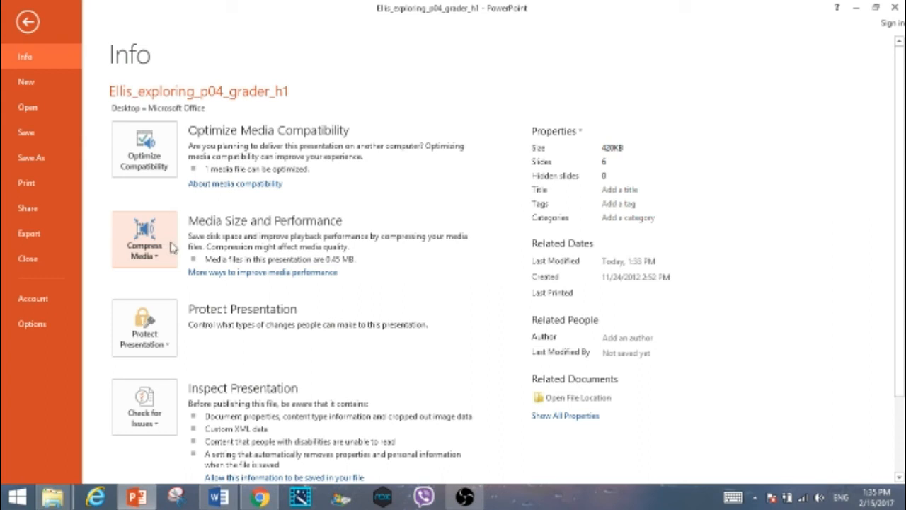
Step: Compress the presentation's media to Low Quality, saving 0.24 MB, and return to the slides
click(144, 250)
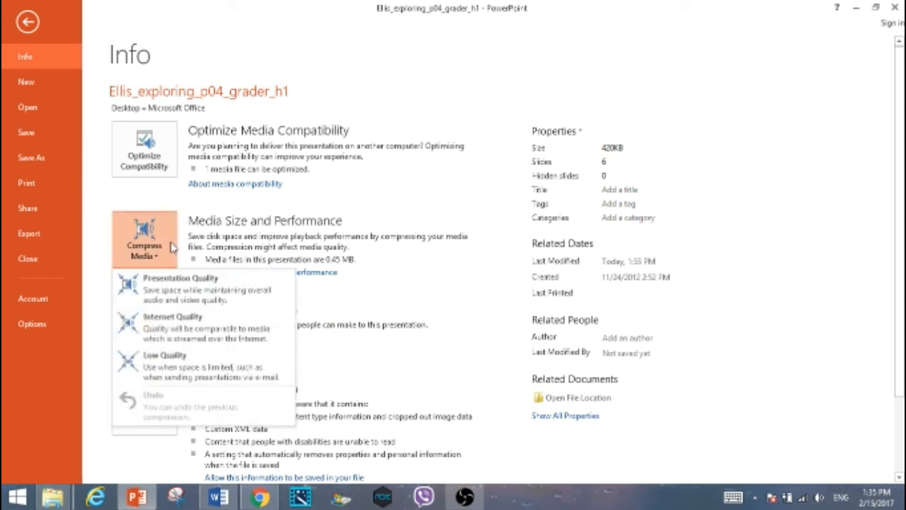
click(176, 278)
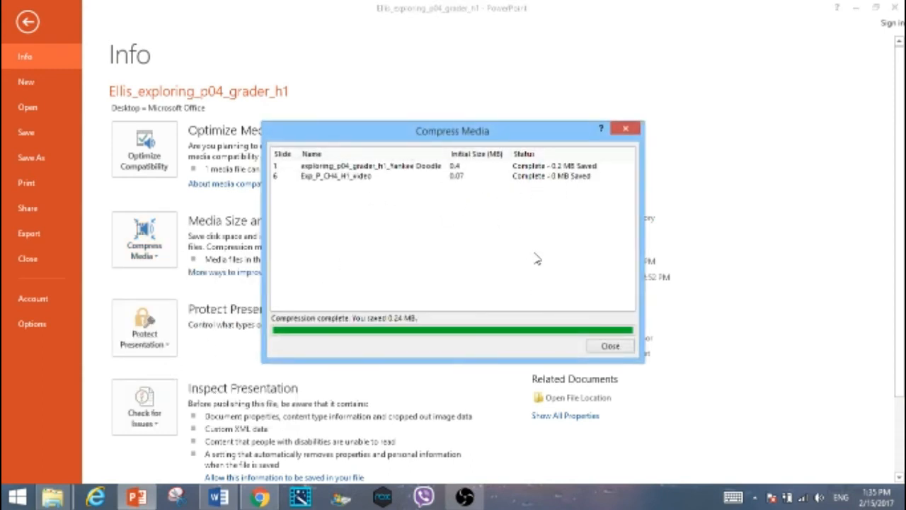
click(611, 346)
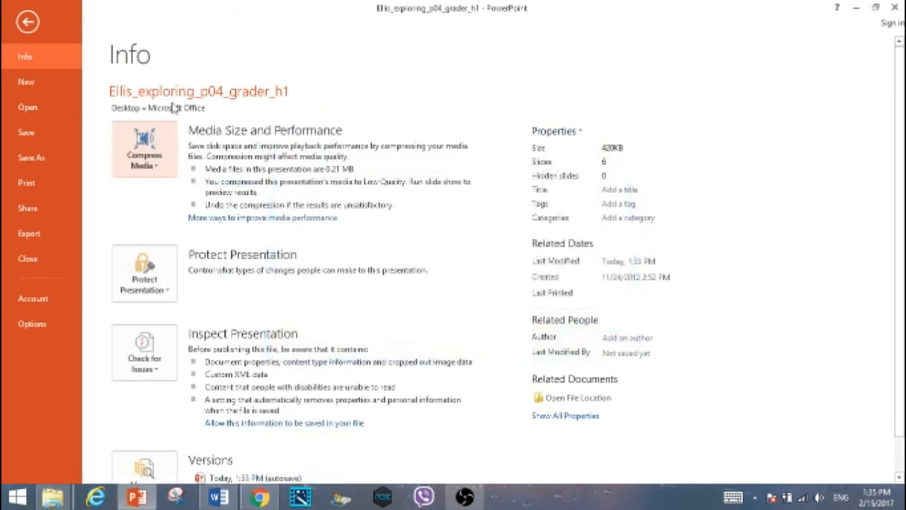
click(28, 23)
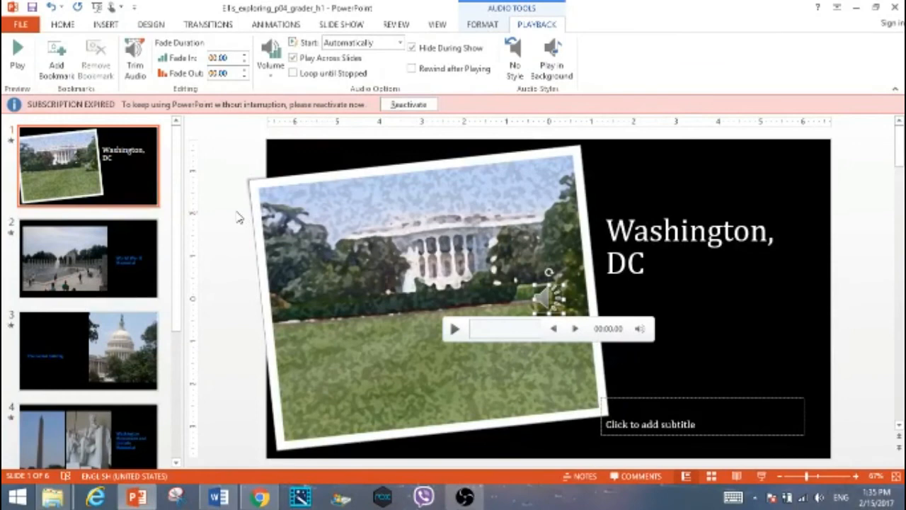
mouse_move(243, 213)
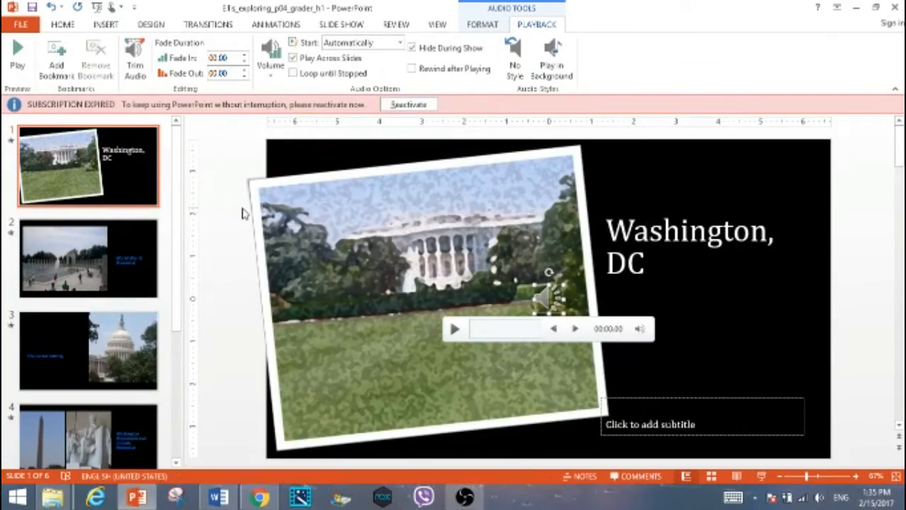